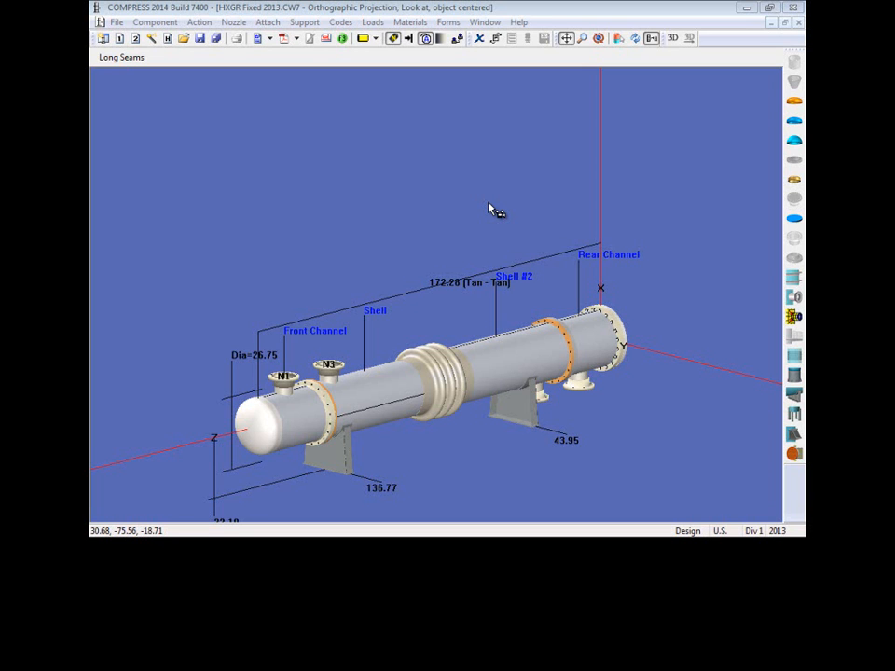
pyautogui.moveTo(306, 142)
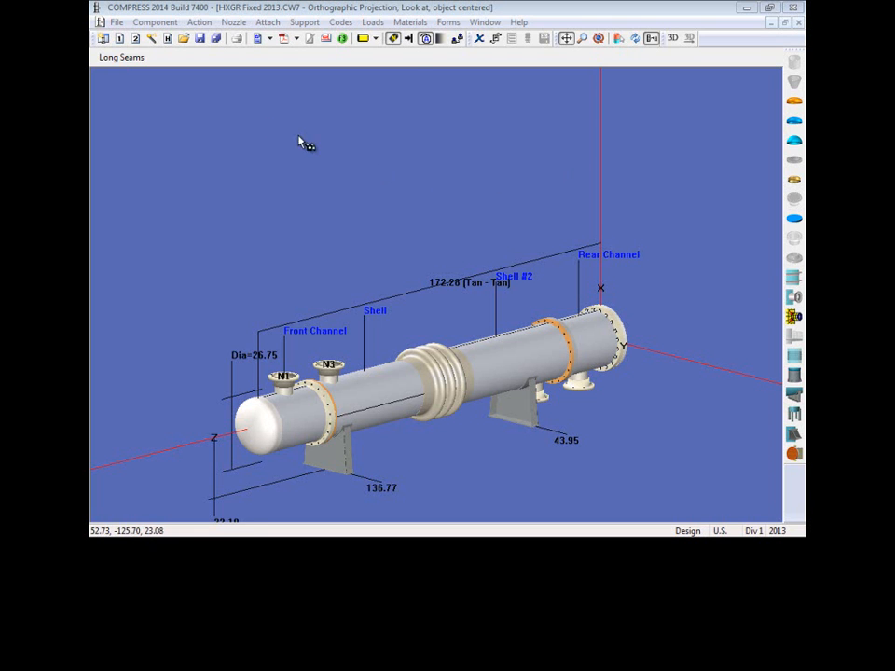
# Step: Open the engineering notes page editor and close it without adding notes
pyautogui.click(198, 21)
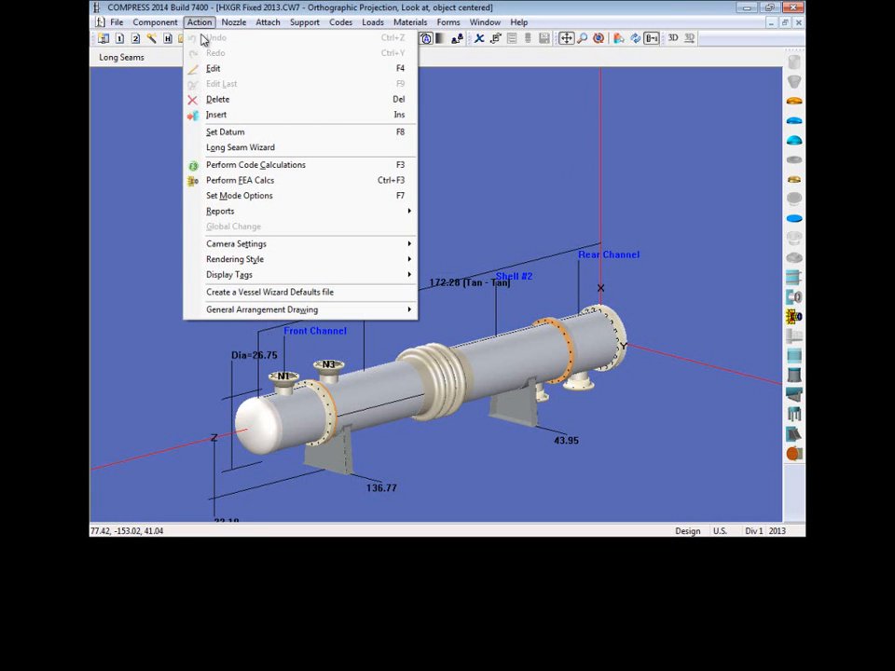
pyautogui.moveTo(221, 210)
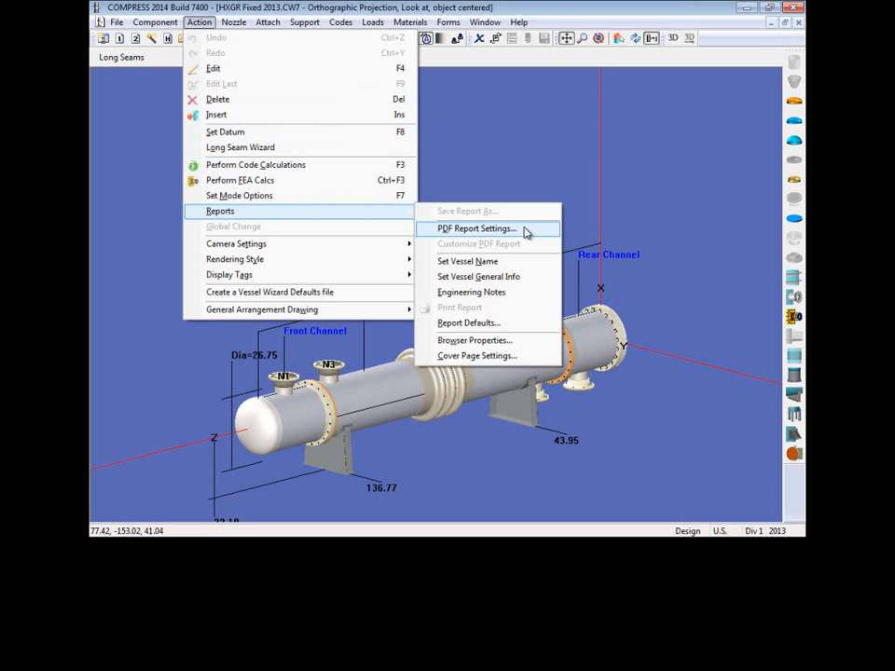
pyautogui.moveTo(525, 277)
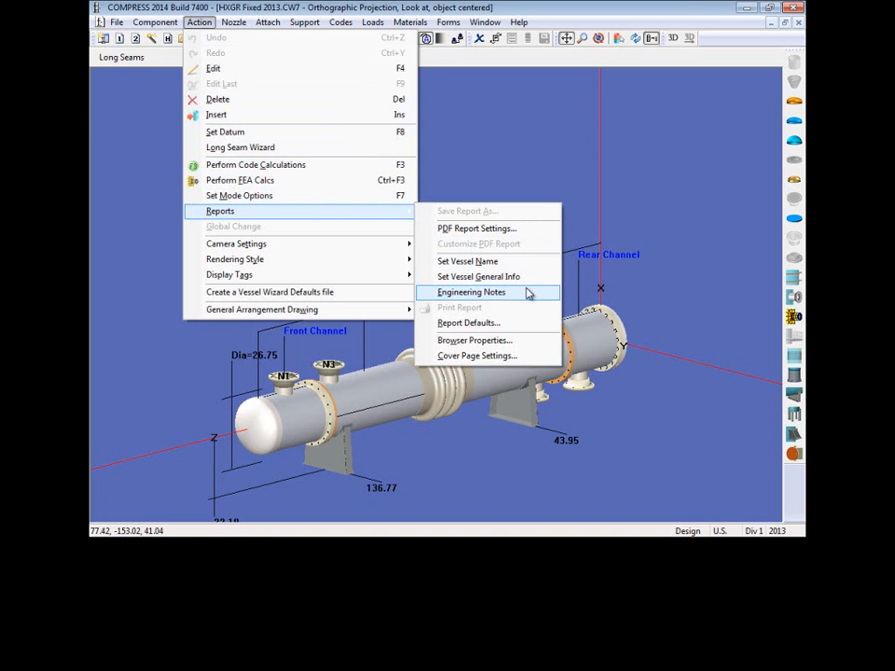
pyautogui.click(470, 292)
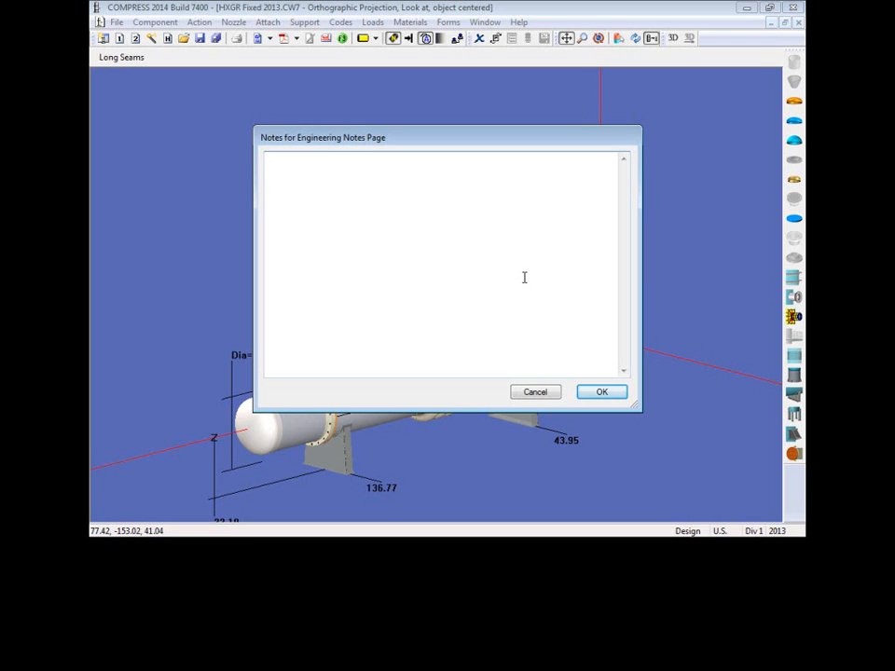
pyautogui.click(535, 391)
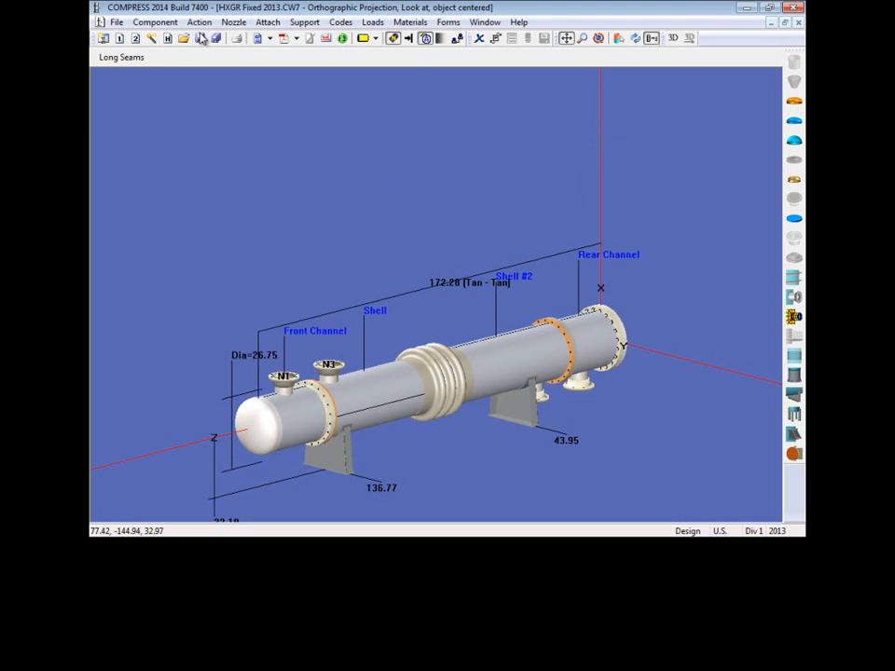
# Step: In Report Defaults, leave all component minimum reports unchecked and save as defaults
pyautogui.click(198, 21)
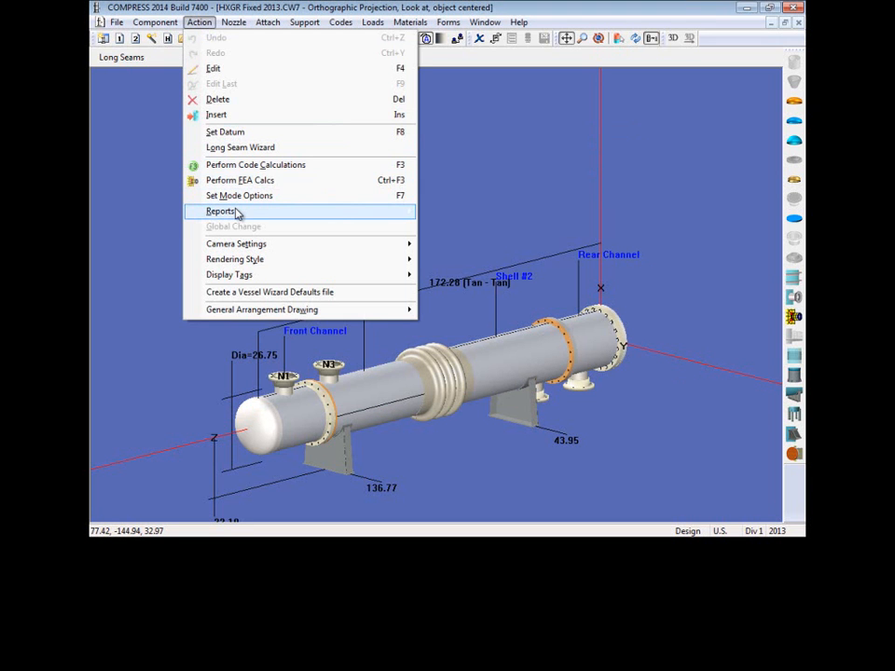
pyautogui.click(221, 210)
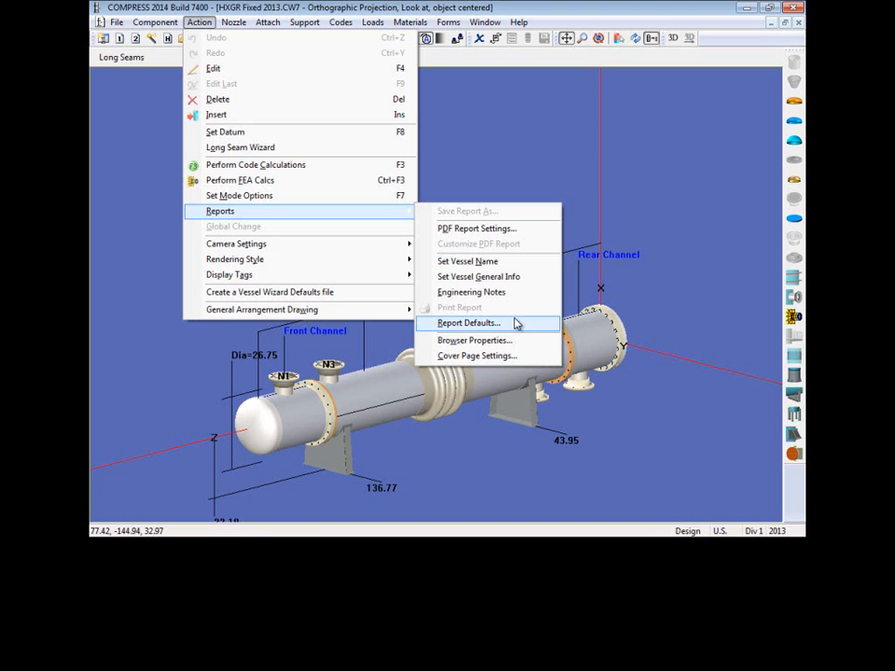
pyautogui.click(469, 322)
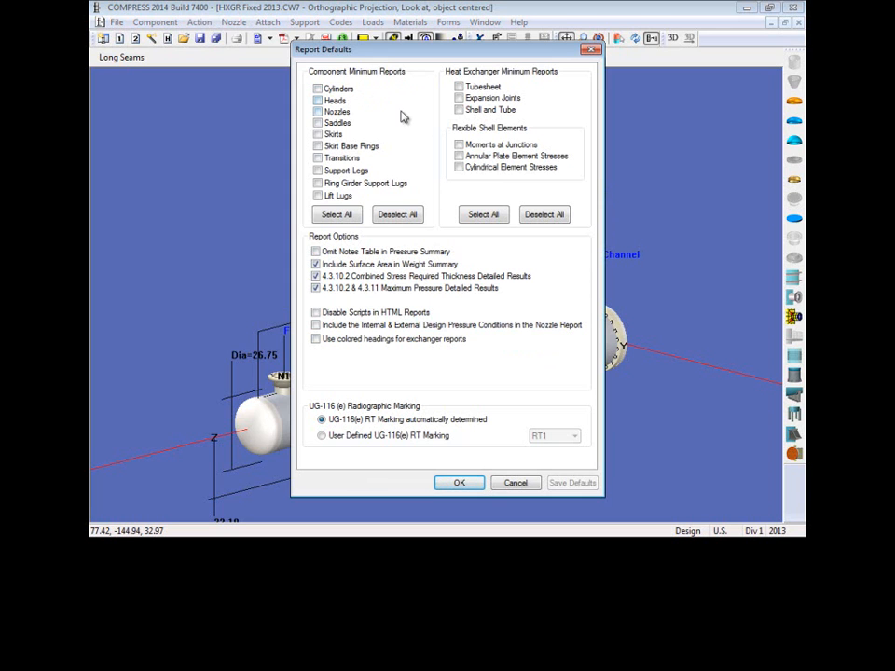
pyautogui.click(317, 111)
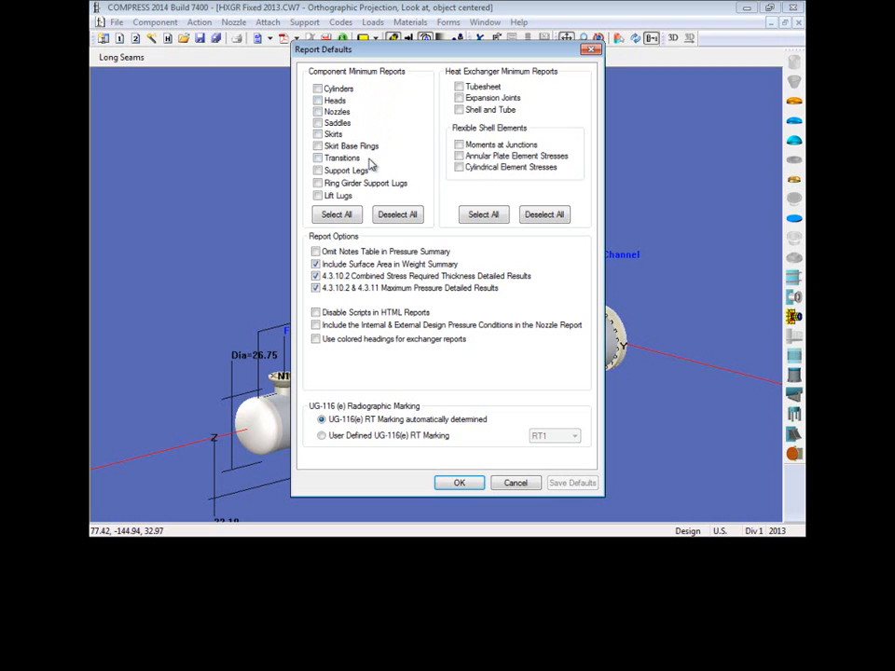
pyautogui.click(336, 214)
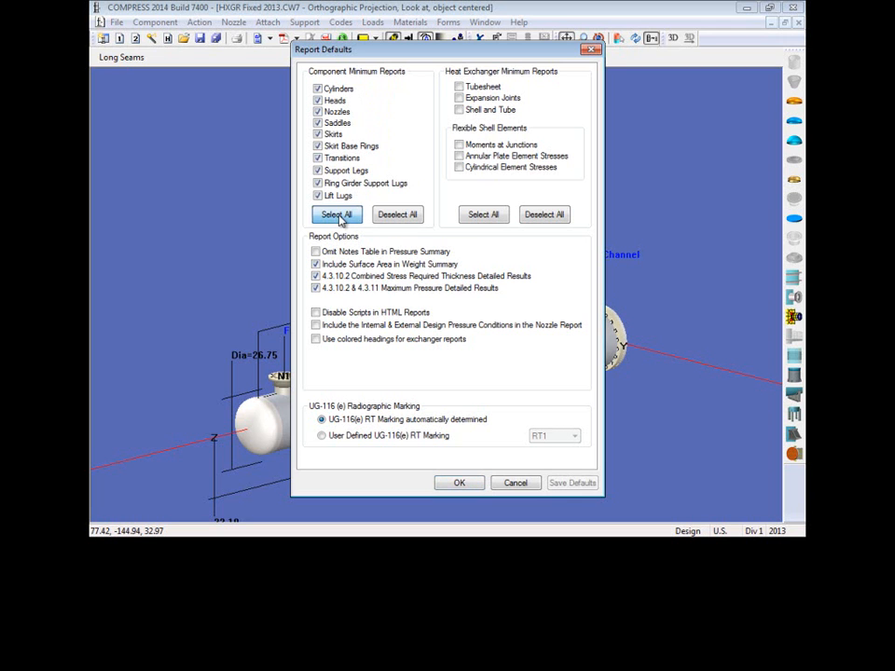
pyautogui.click(396, 215)
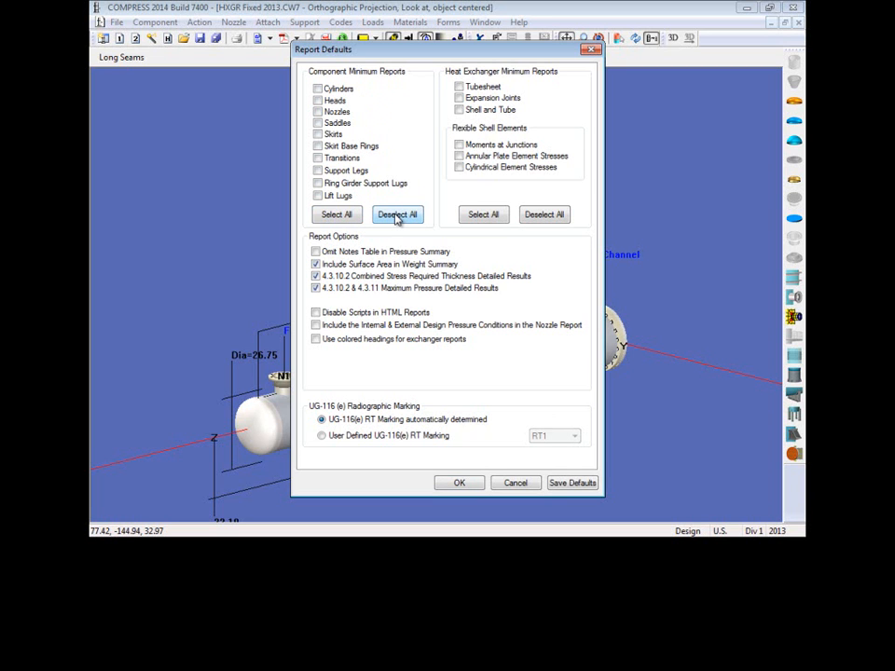
pyautogui.moveTo(400, 172)
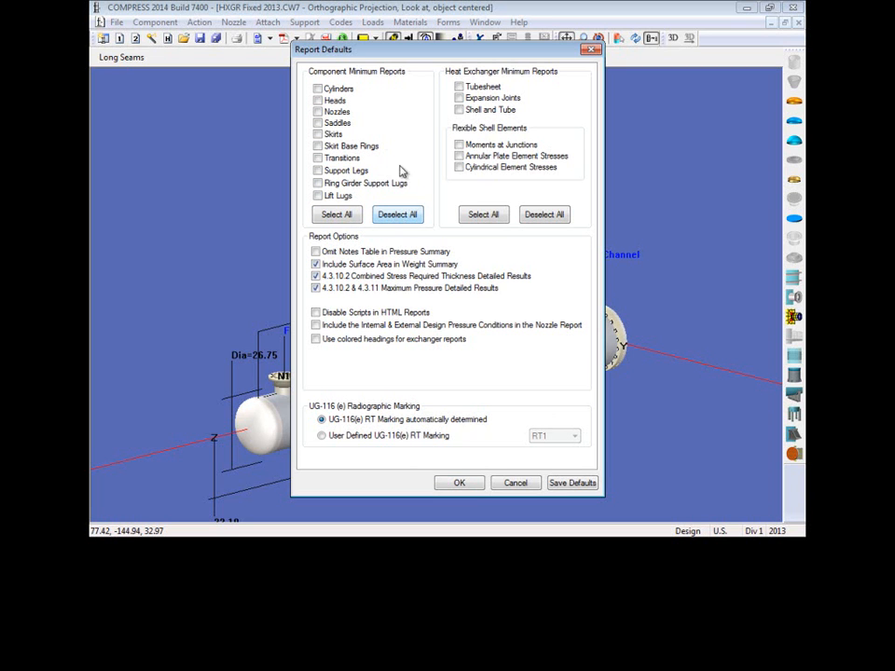
pyautogui.click(317, 88)
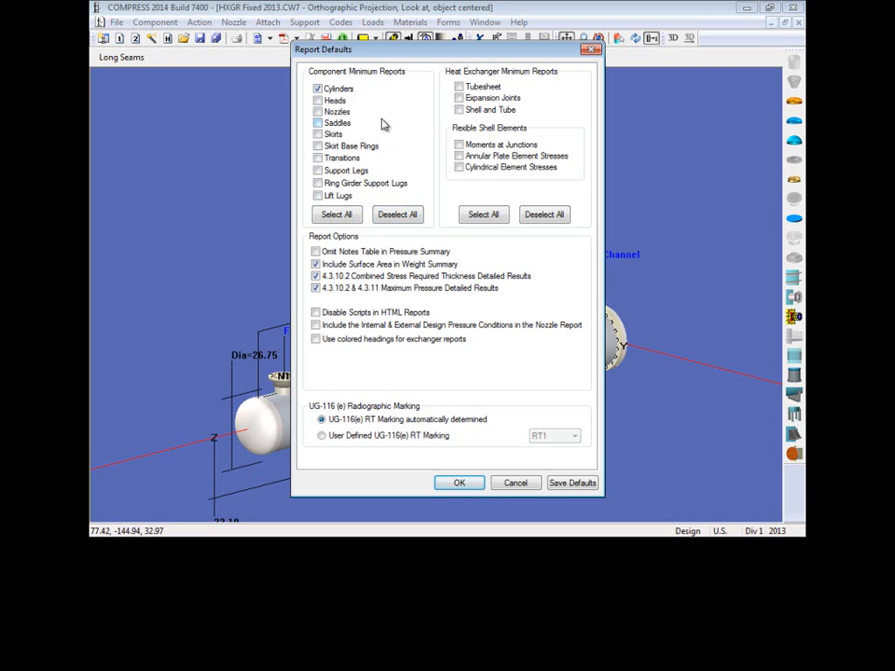
pyautogui.click(318, 88)
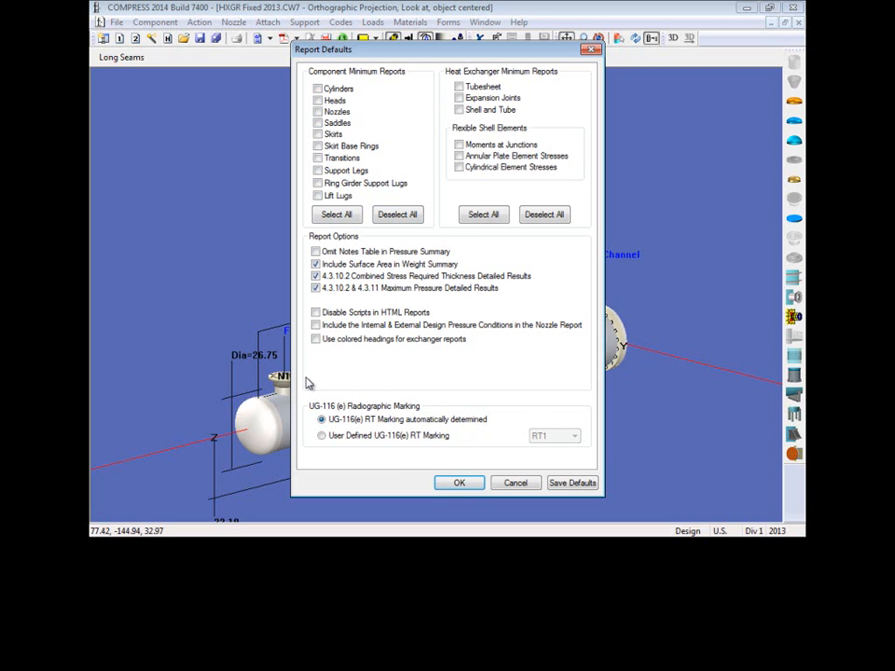
pyautogui.moveTo(394, 469)
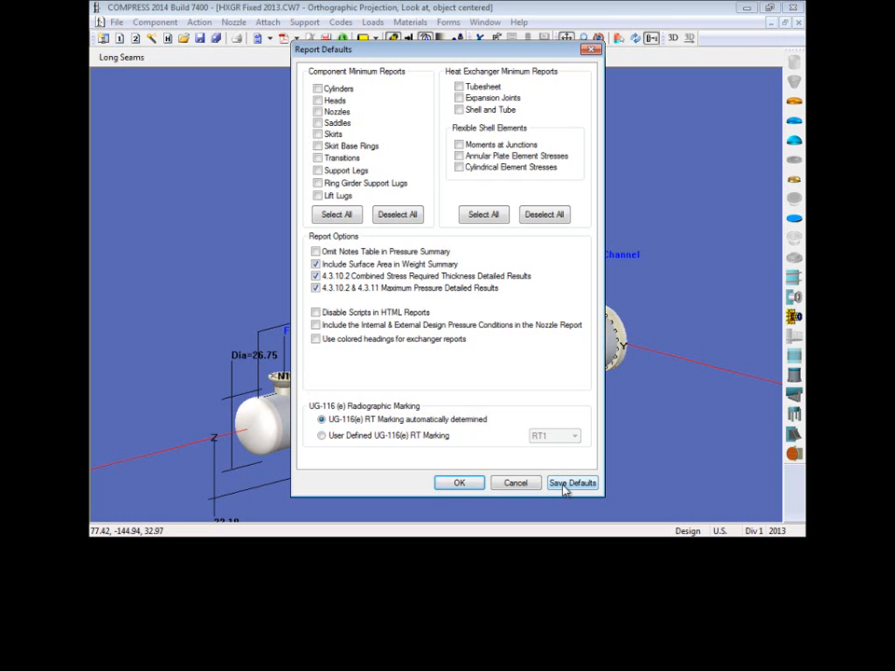
pyautogui.click(459, 483)
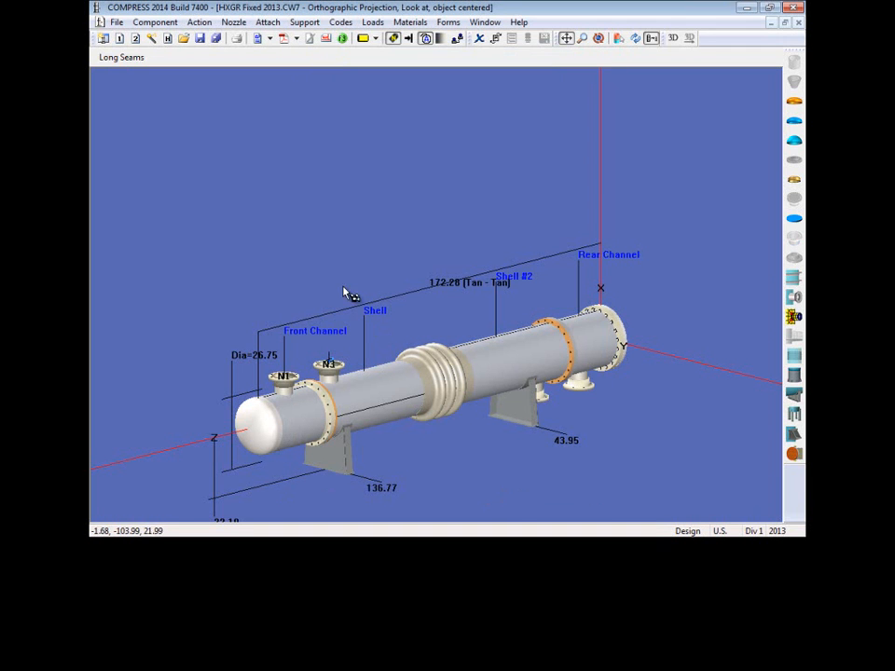
# Step: Set the cover page to Display Vessel Snapshot and save it as default
pyautogui.click(198, 21)
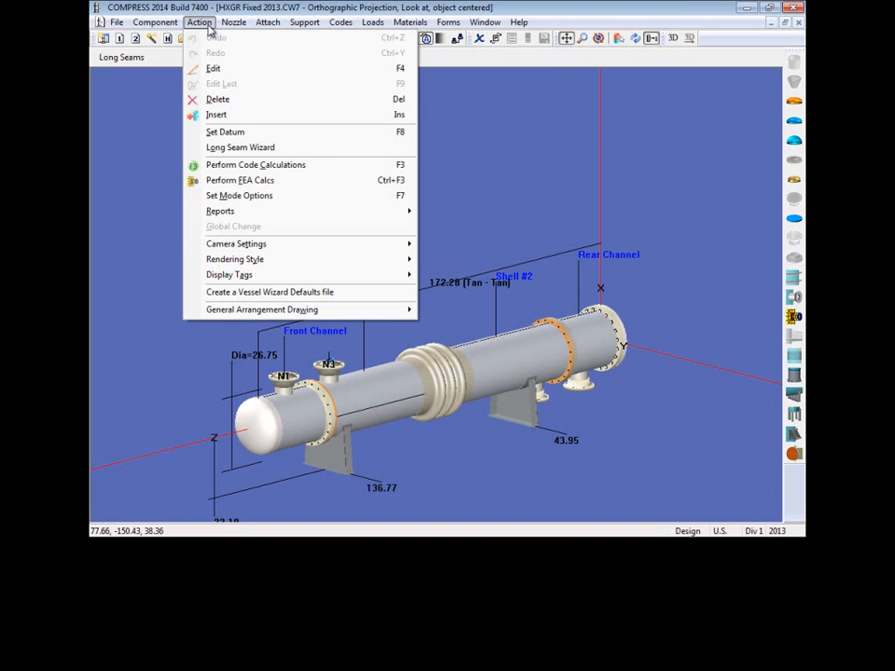
pyautogui.moveTo(220, 211)
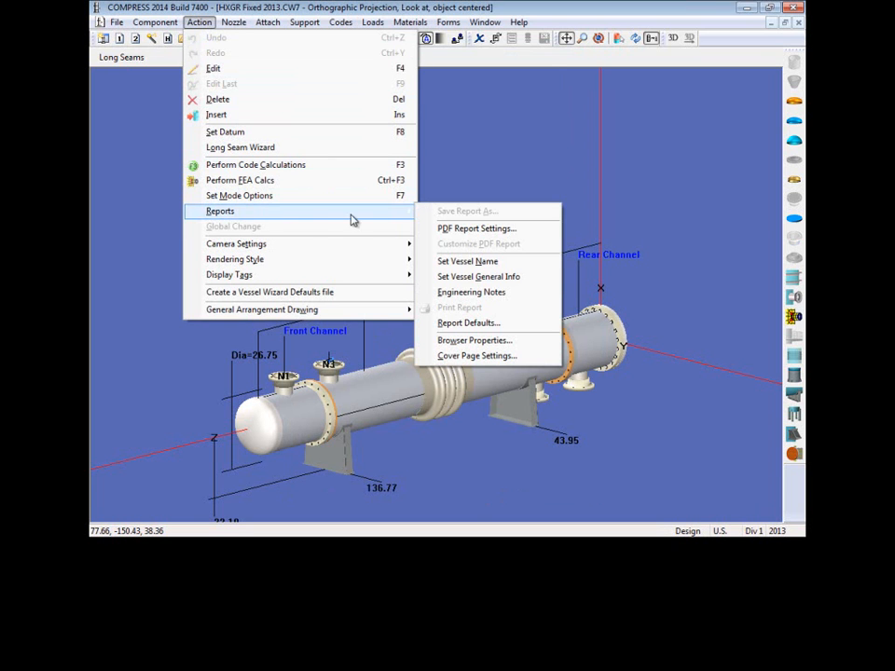
pyautogui.moveTo(522, 356)
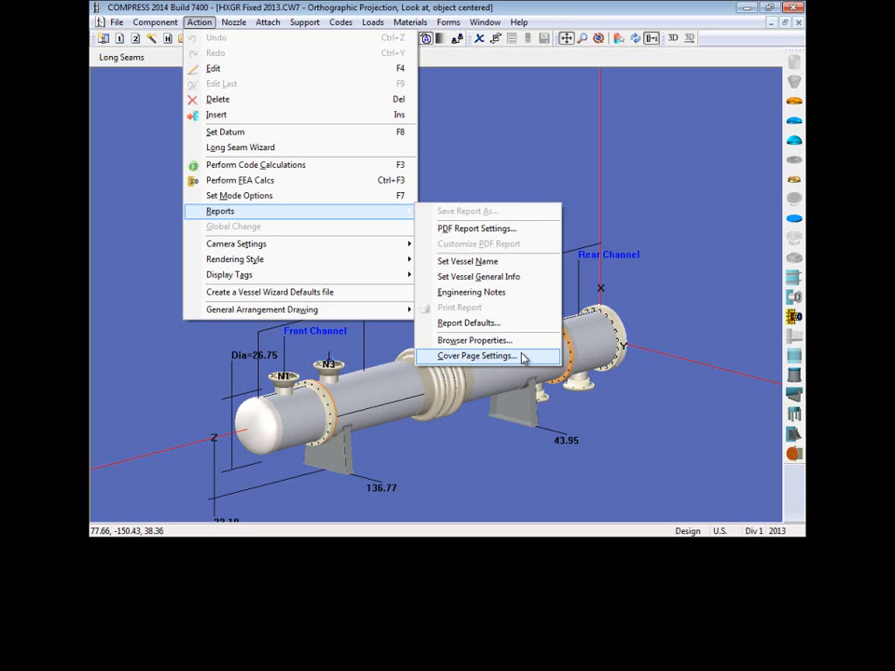
pyautogui.click(476, 356)
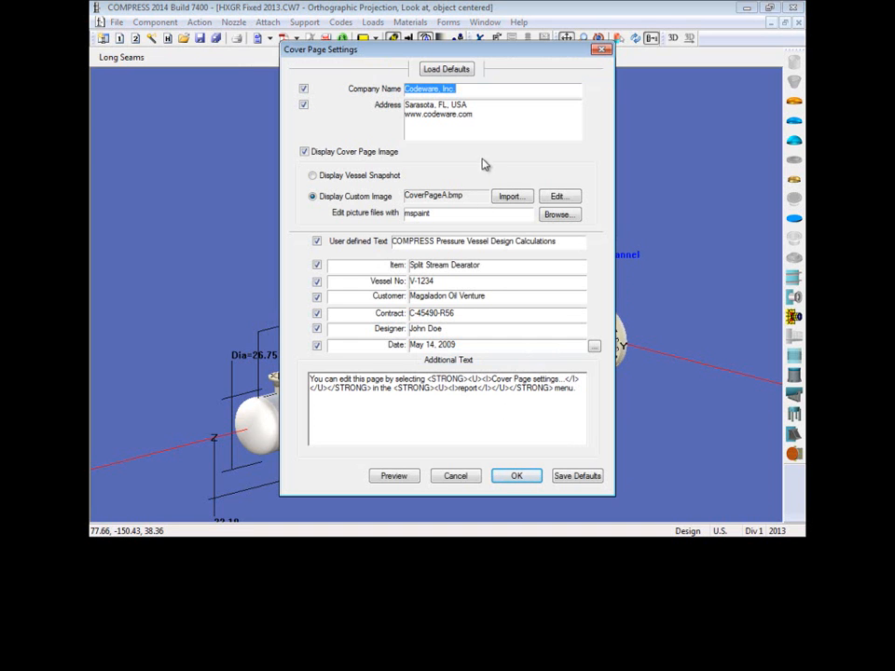
pyautogui.click(497, 113)
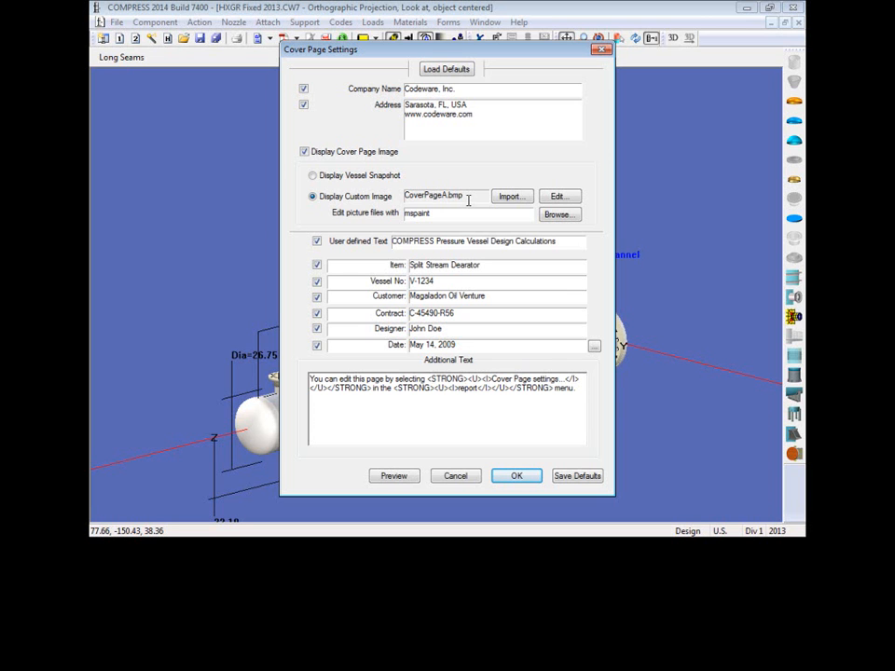
pyautogui.click(312, 176)
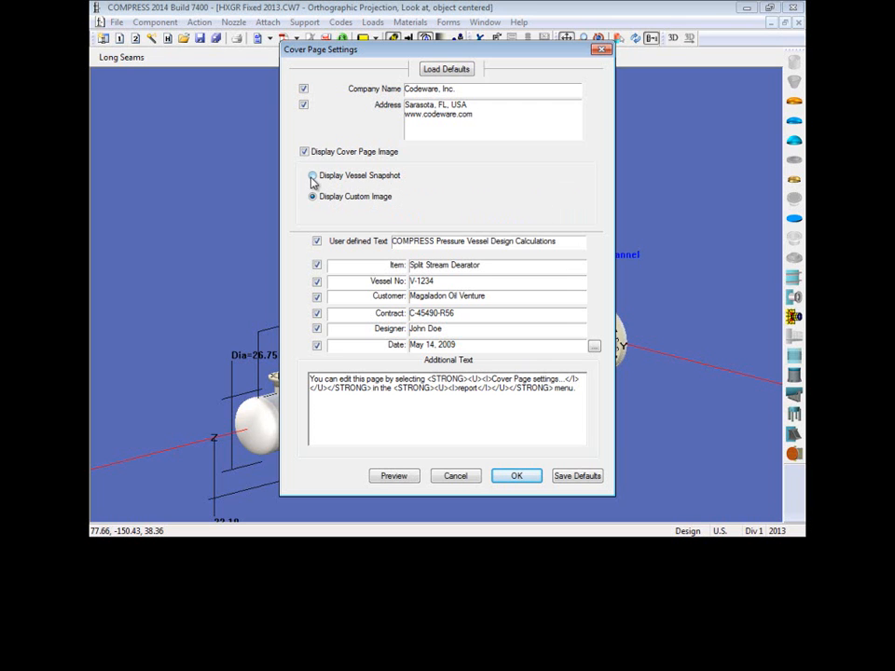
pyautogui.click(311, 176)
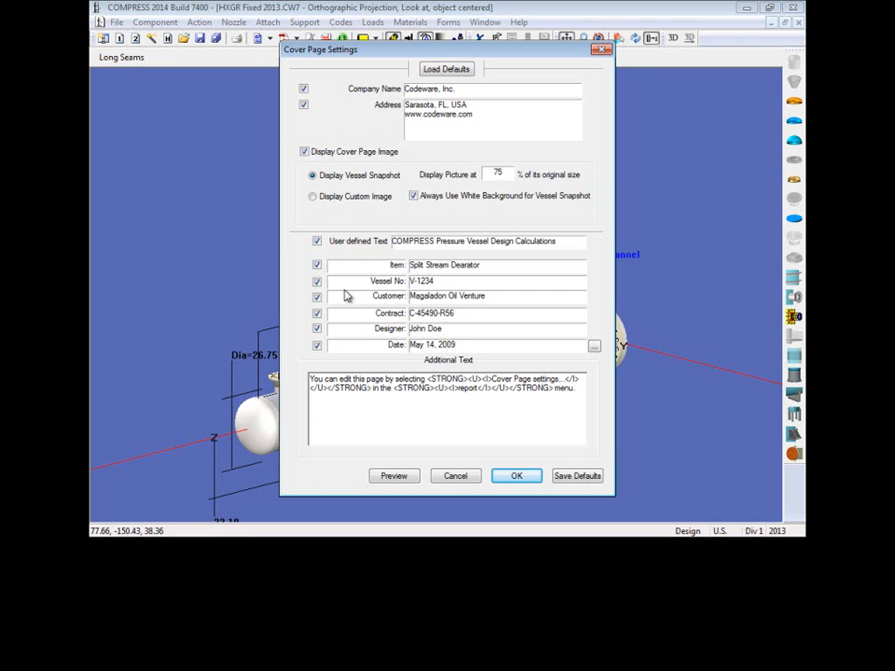
pyautogui.click(317, 265)
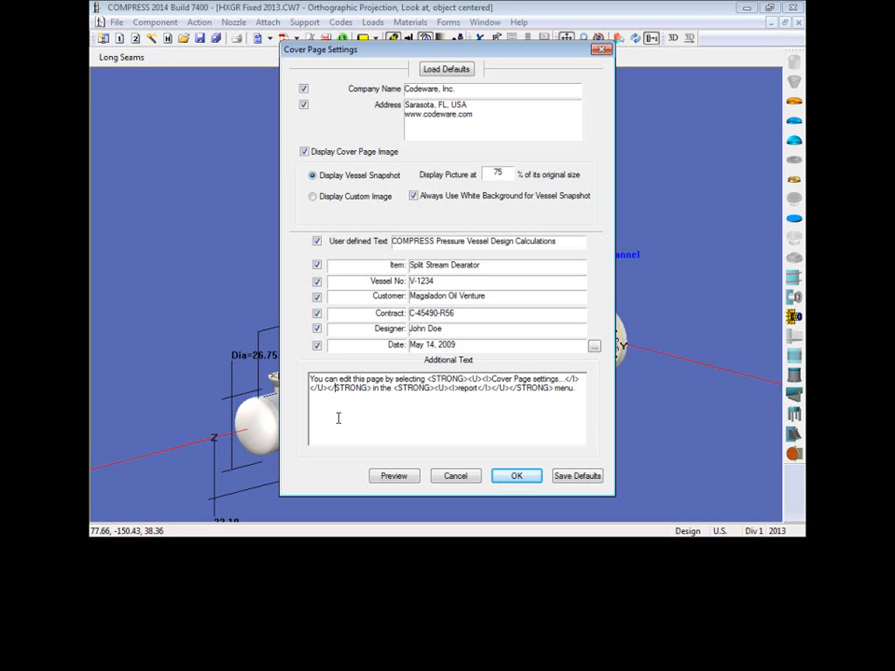
pyautogui.moveTo(521, 466)
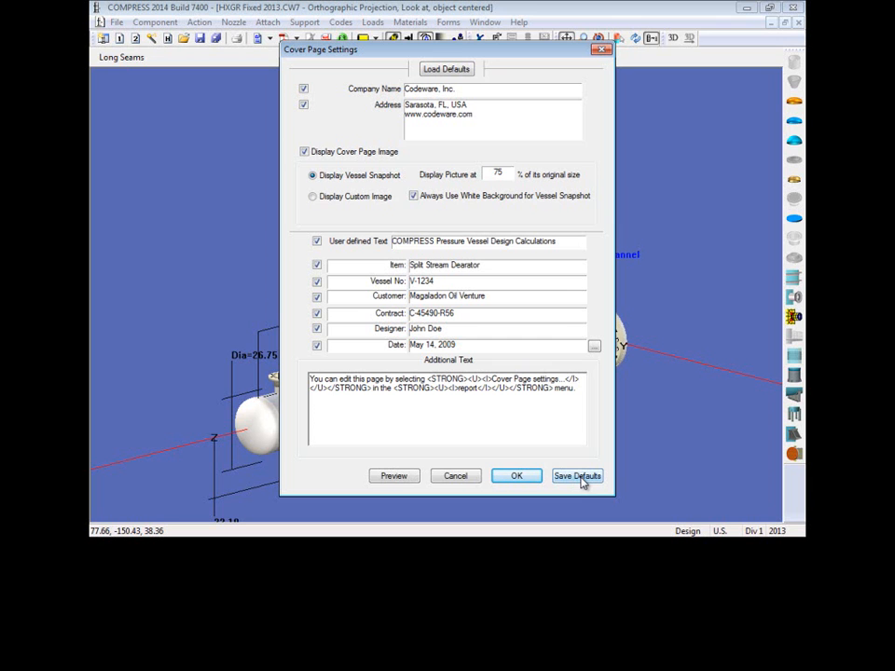
pyautogui.click(516, 475)
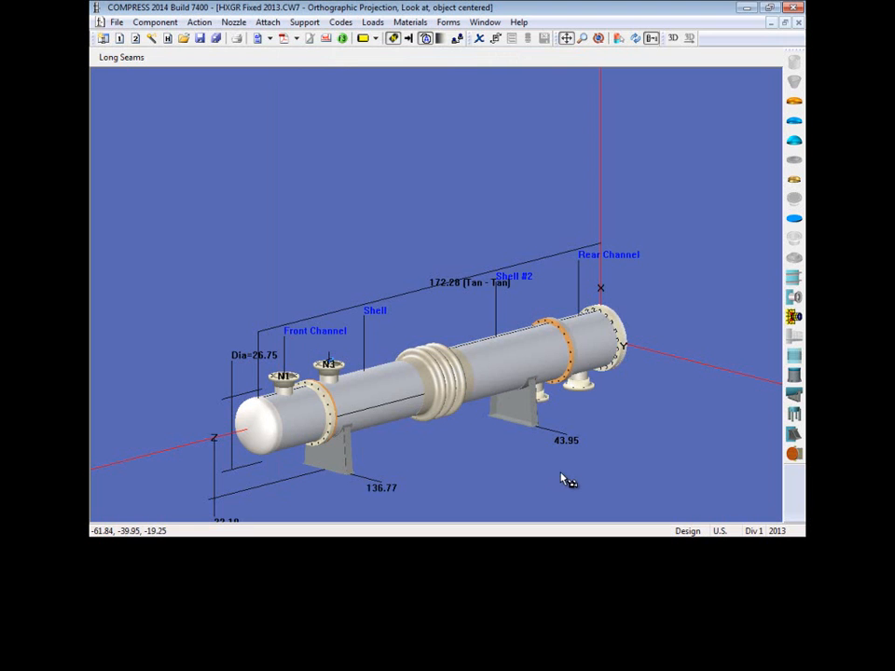
pyautogui.moveTo(223, 70)
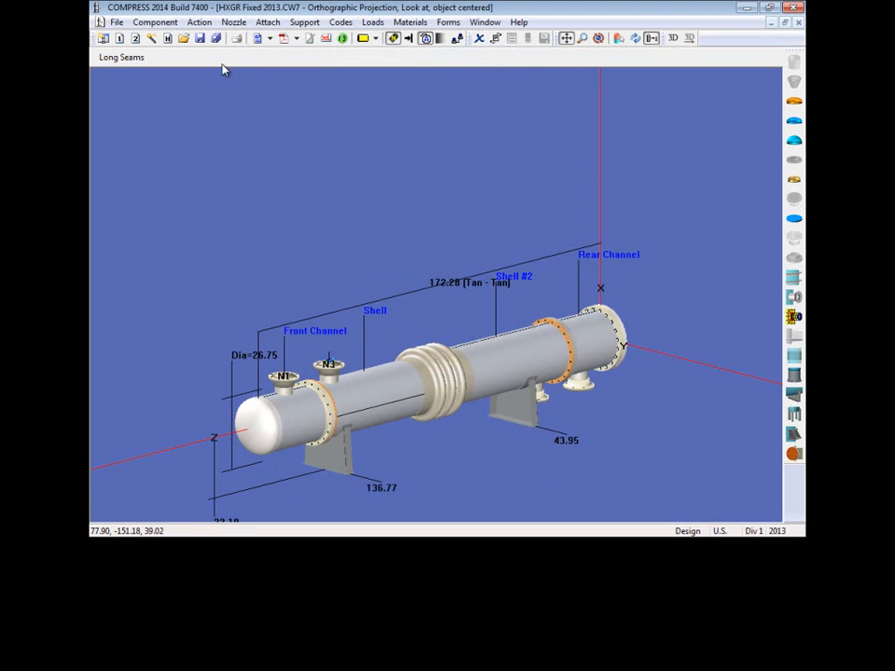
# Step: Run code calculations, toggle Suppress warning messages, and continue past deficiencies to the report
pyautogui.click(199, 21)
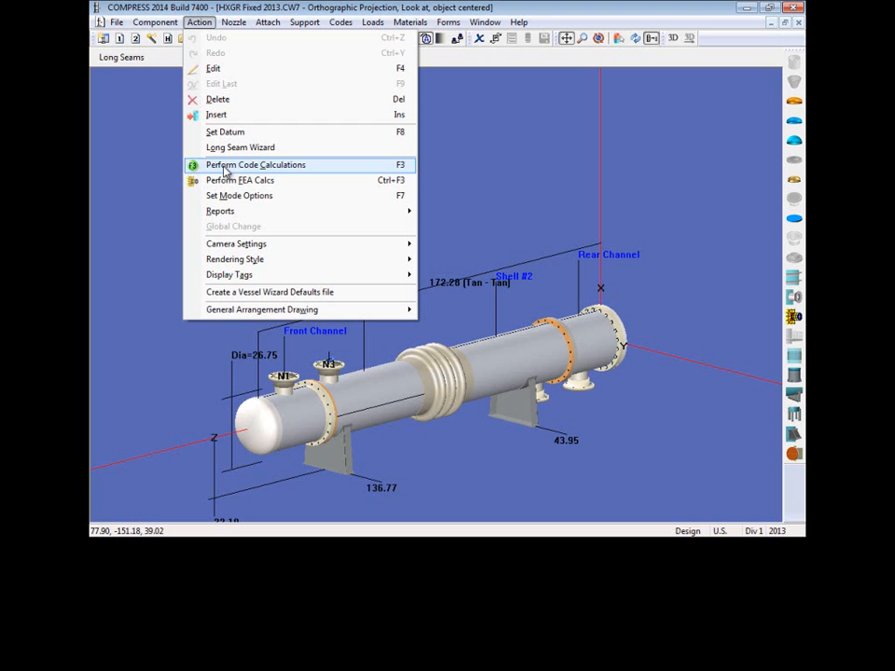
pyautogui.moveTo(317, 172)
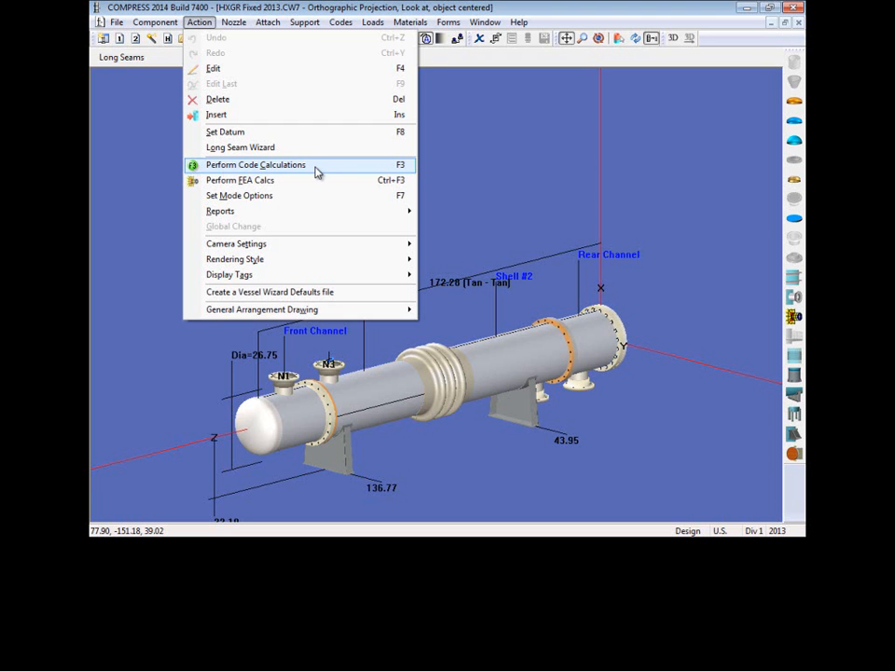
pyautogui.click(256, 164)
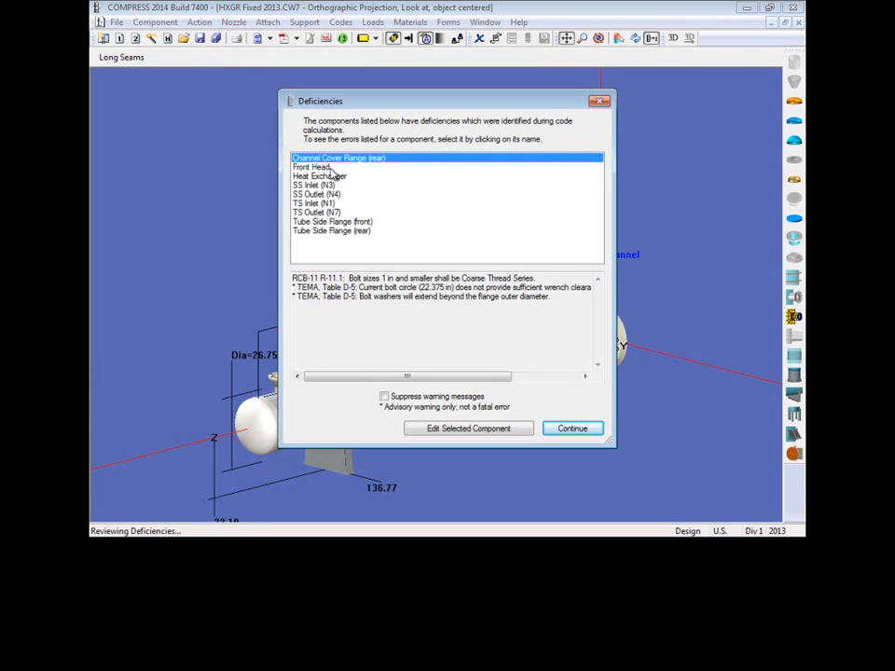
pyautogui.moveTo(390, 168)
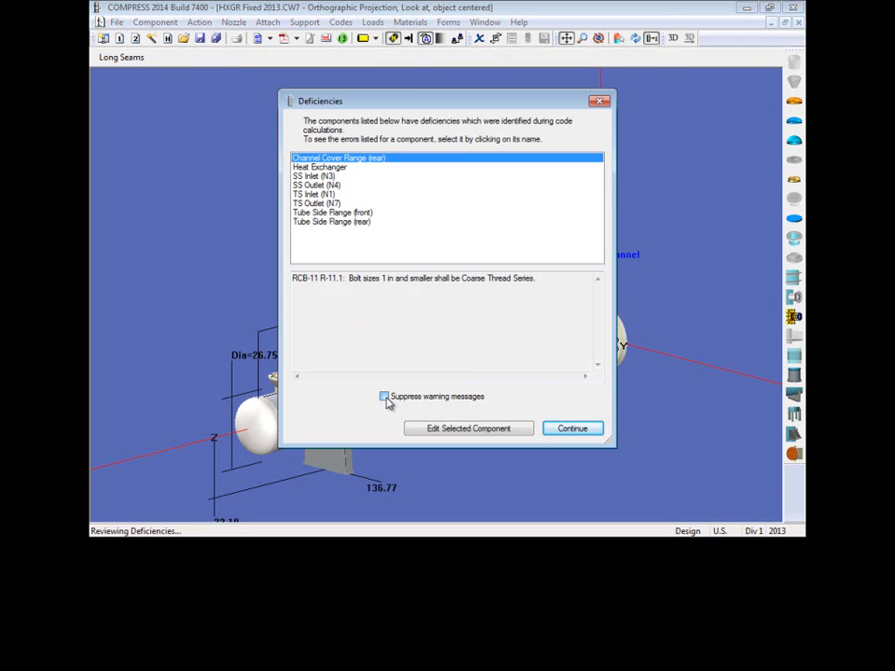
pyautogui.click(384, 396)
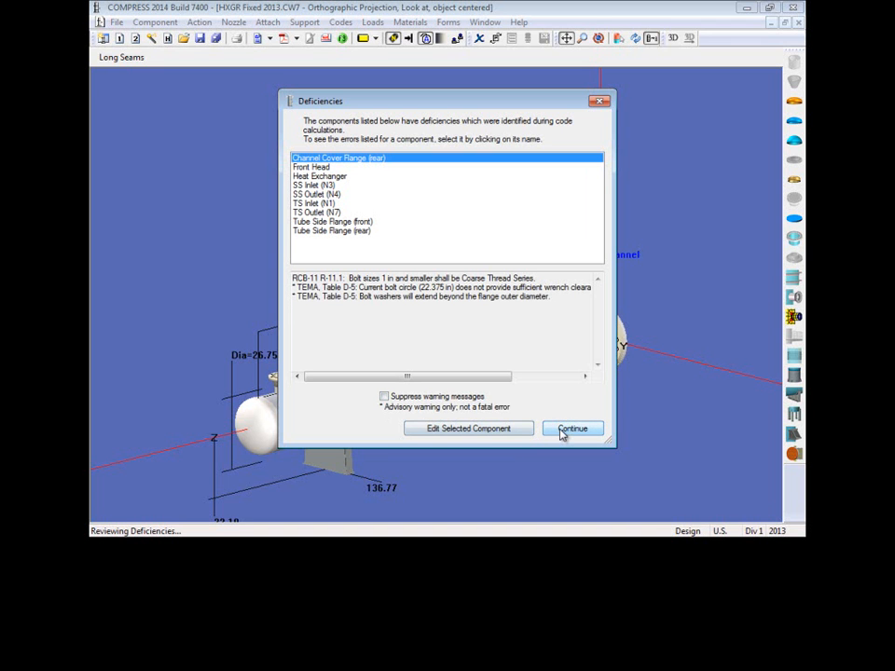
pyautogui.click(571, 428)
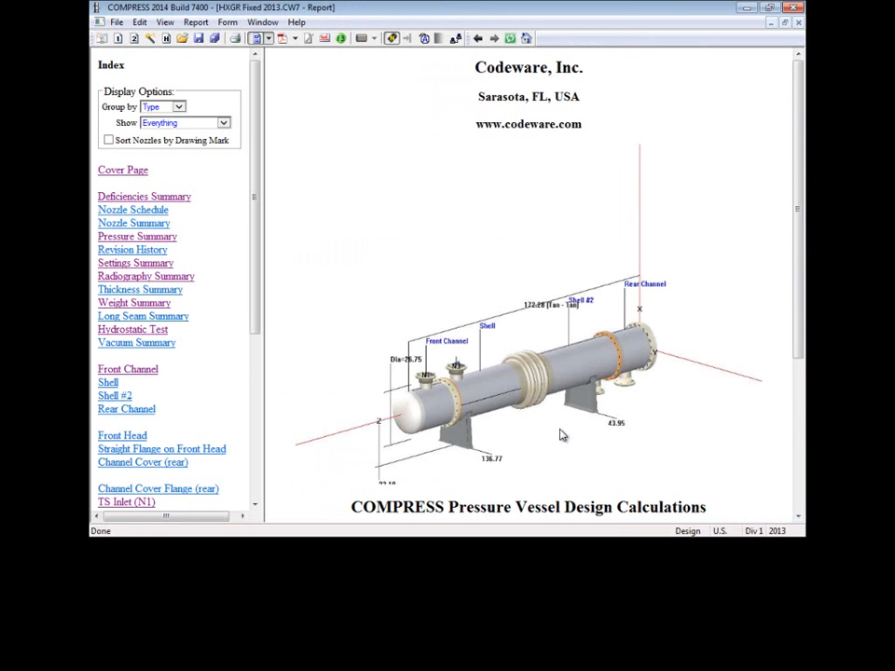
pyautogui.moveTo(562, 435)
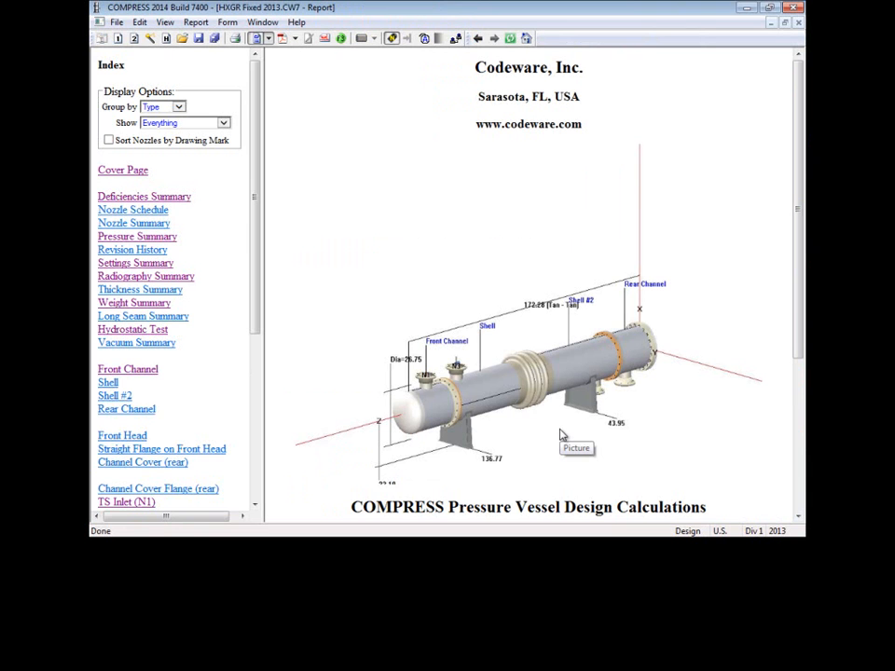
pyautogui.moveTo(562, 436)
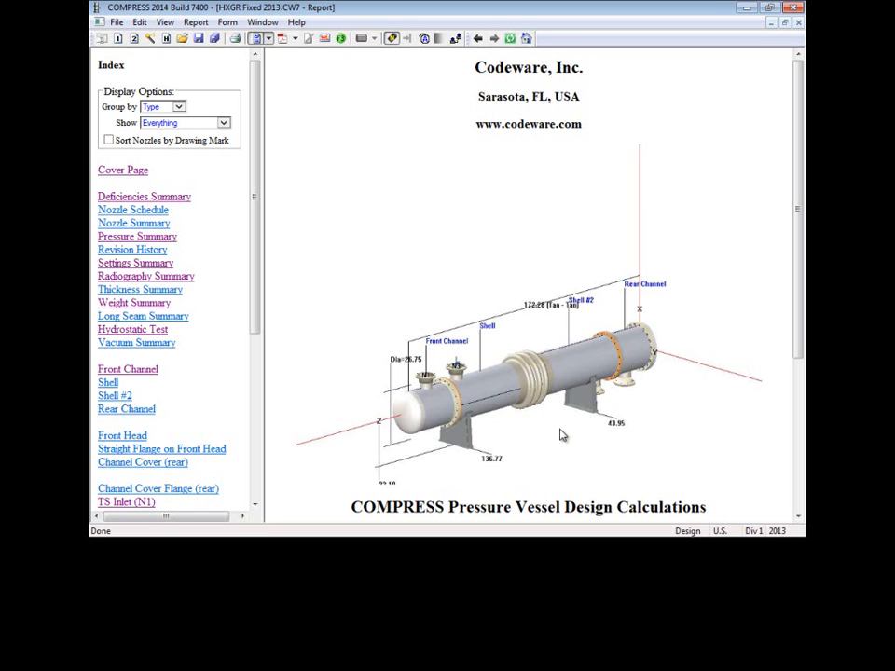
pyautogui.moveTo(425, 263)
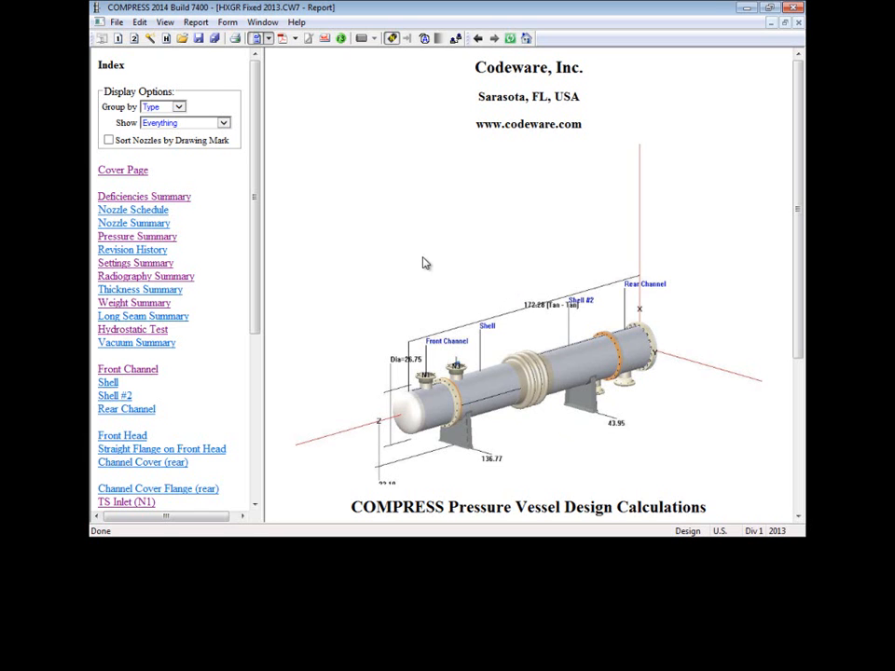
pyautogui.moveTo(293, 234)
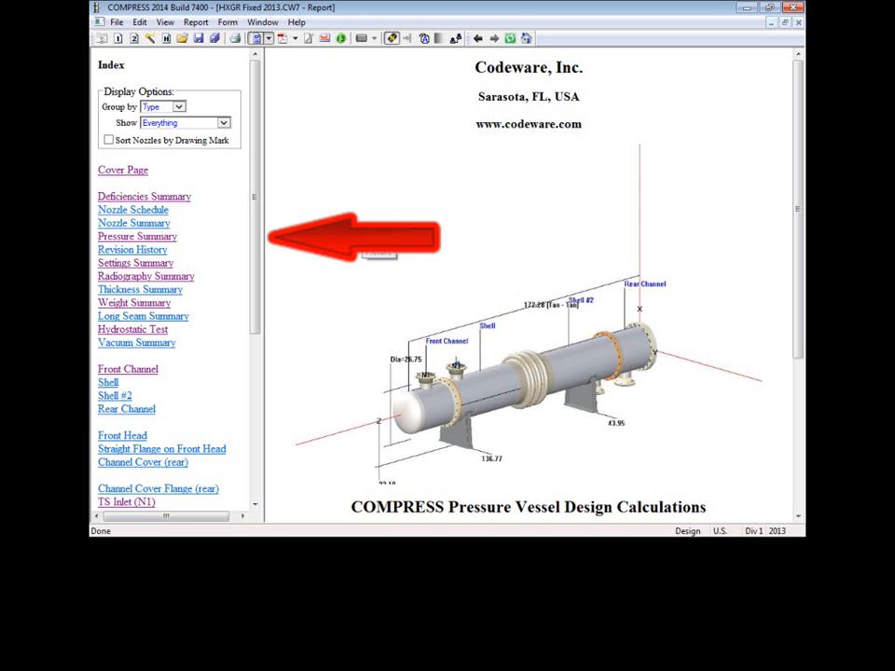
pyautogui.scroll(-3)
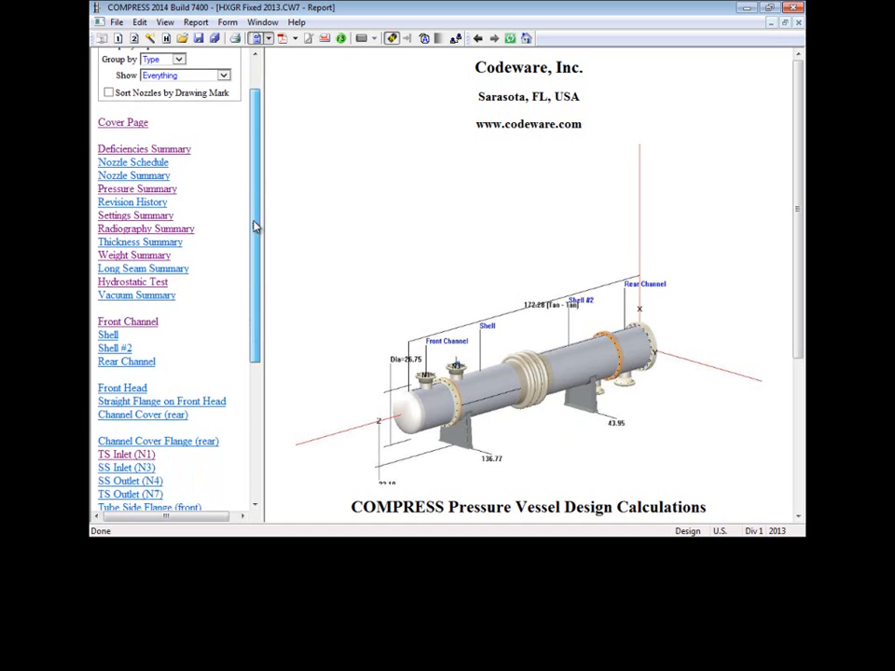
pyautogui.scroll(-3)
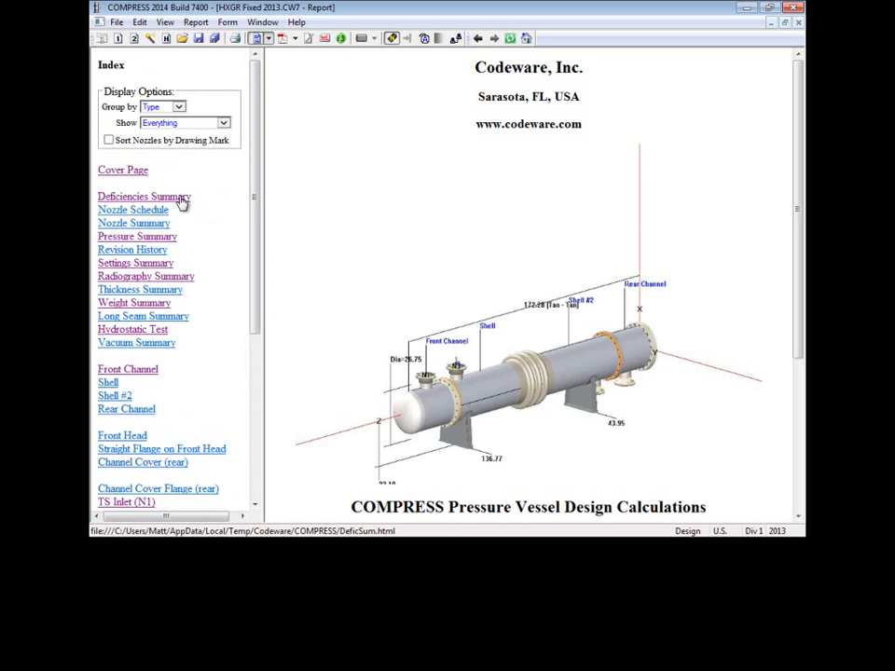
# Step: Show and scroll the Deficiencies Summary, then right-click its Index link
pyautogui.click(143, 196)
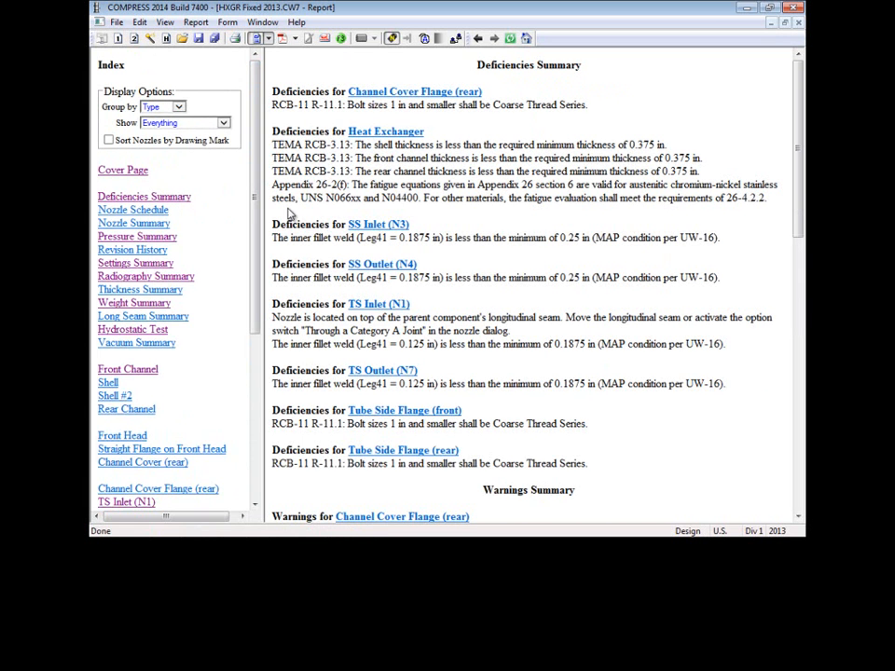
pyautogui.moveTo(758, 144)
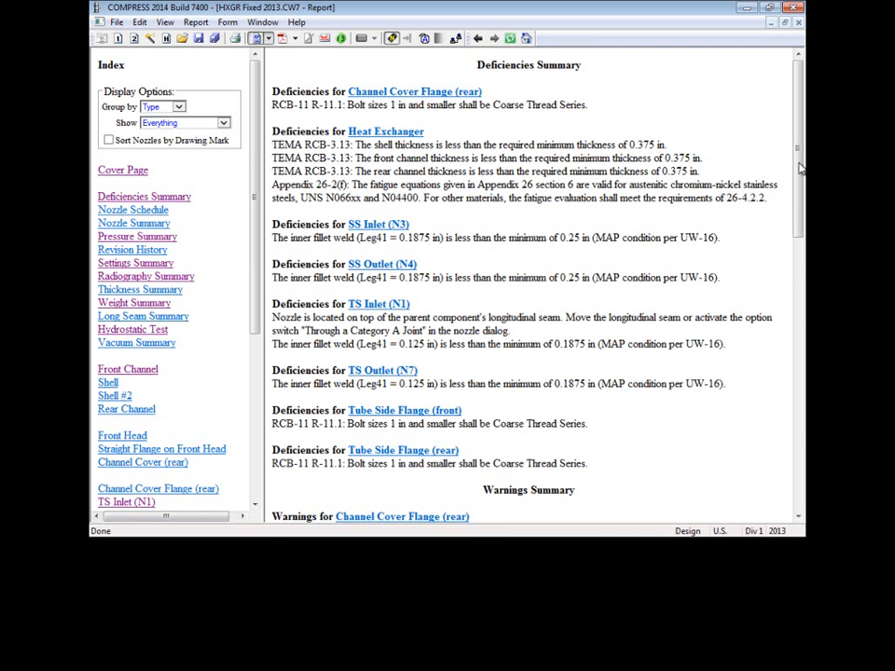
pyautogui.scroll(-3)
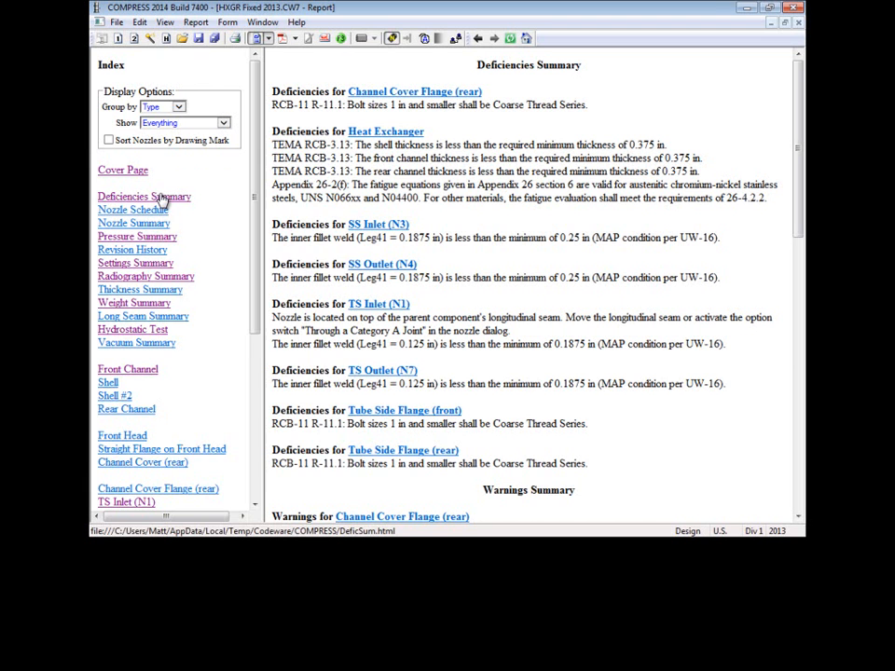
pyautogui.rightClick(144, 196)
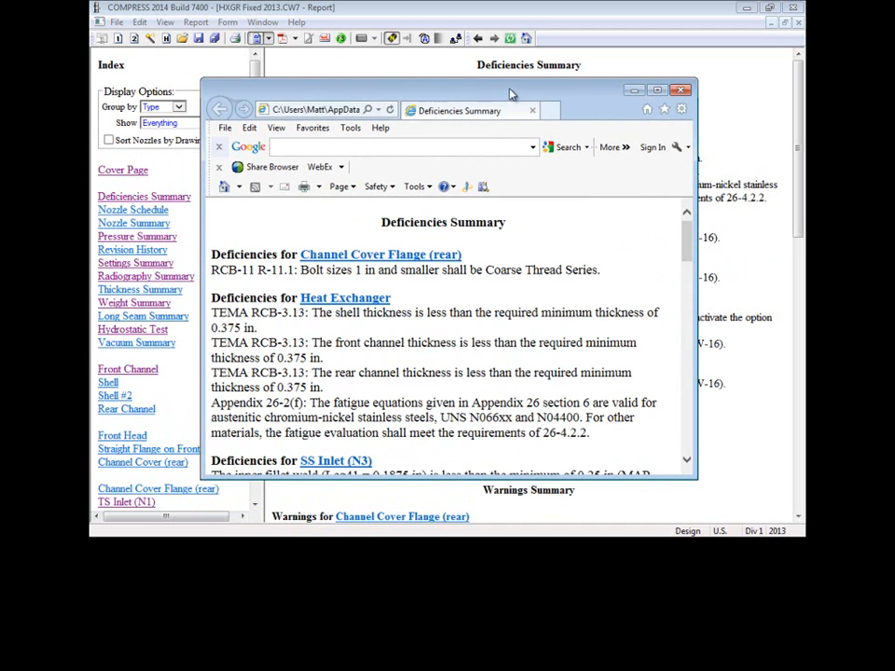
pyautogui.click(679, 90)
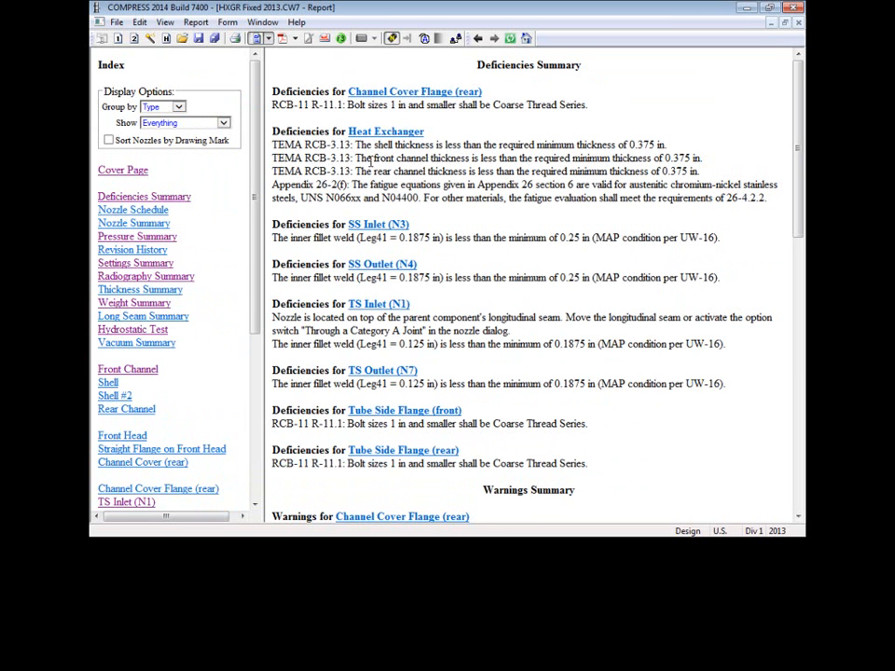
pyautogui.moveTo(143, 316)
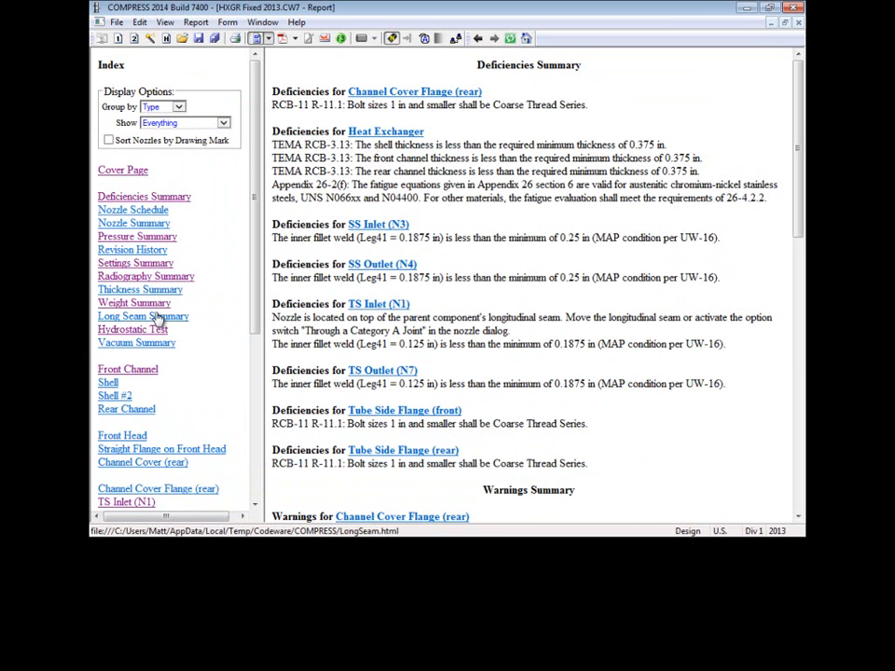
# Step: View the Pressure Summary, then the Hydrostatic Test section
pyautogui.click(137, 236)
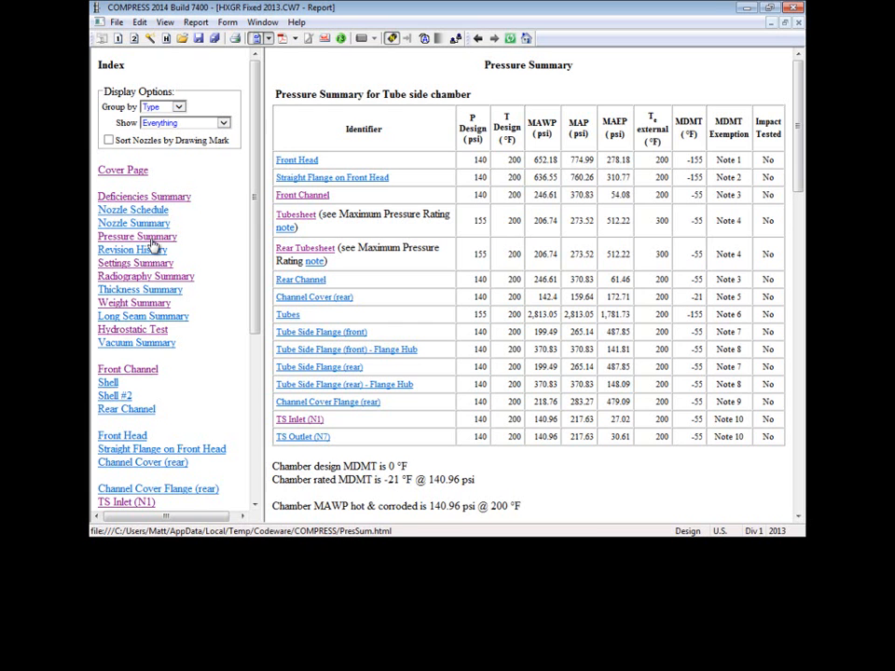
pyautogui.click(132, 329)
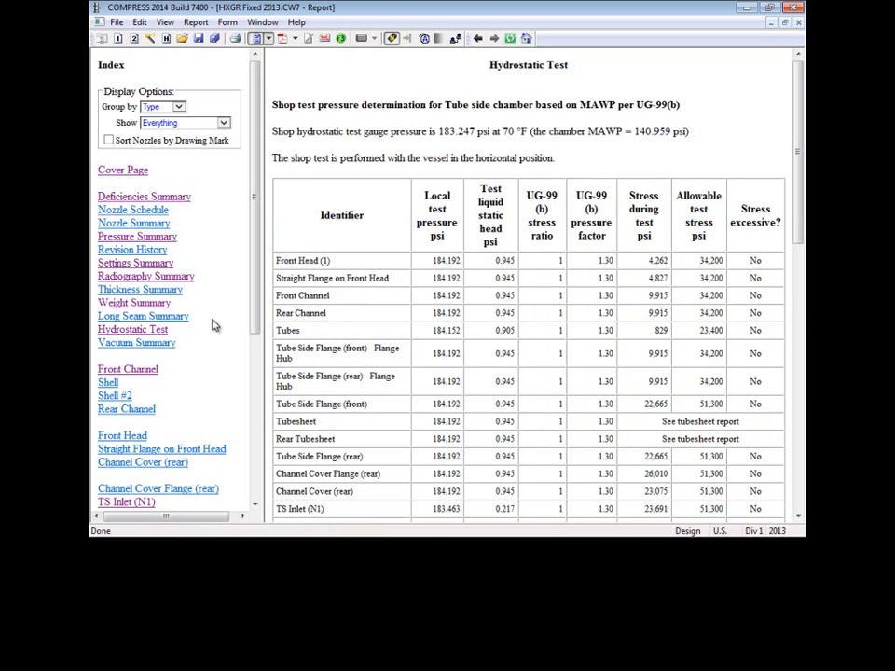
pyautogui.moveTo(630, 389)
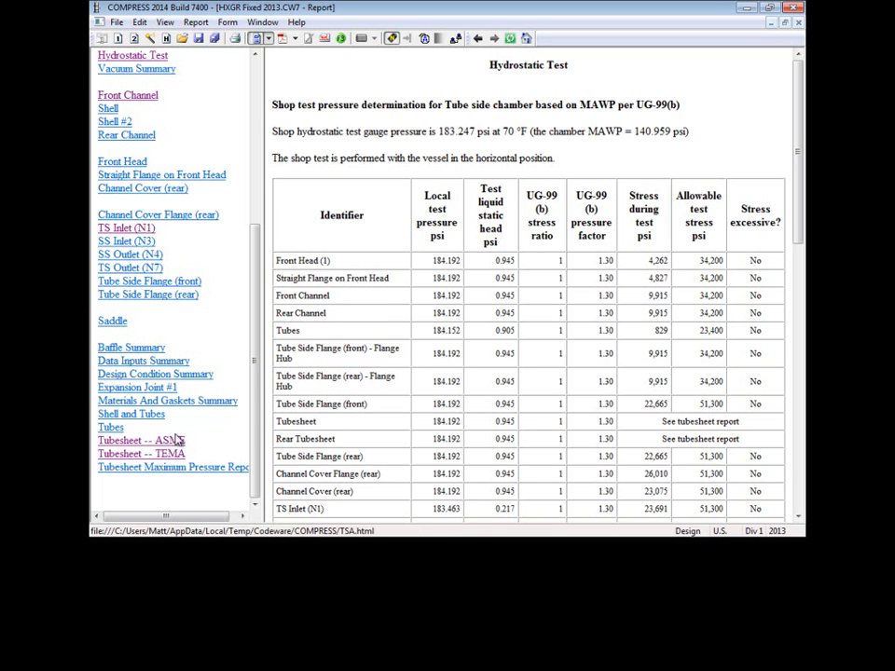
# Step: Select Tubesheet -- ASME in the report Index
pyautogui.click(141, 440)
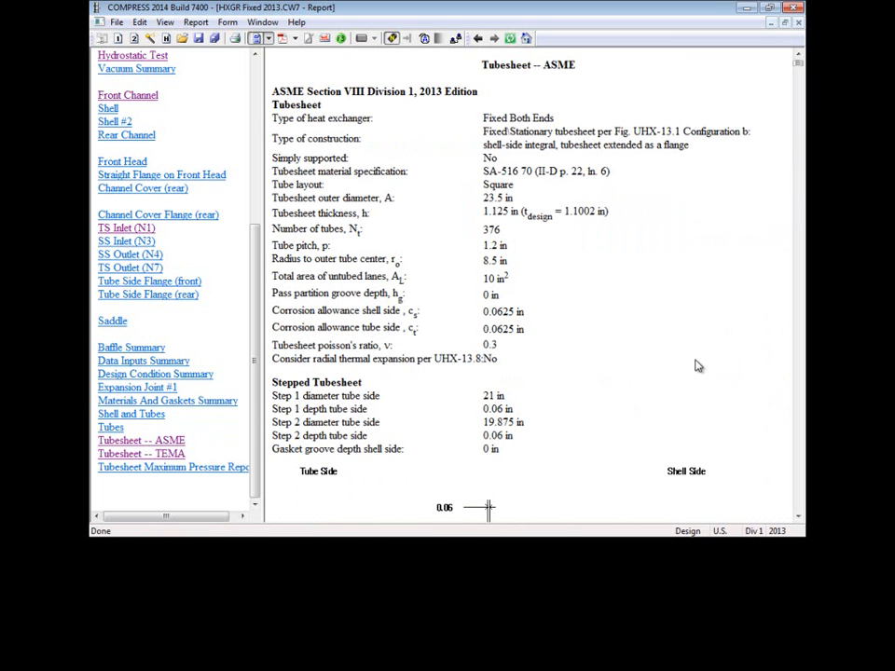
pyautogui.moveTo(748, 77)
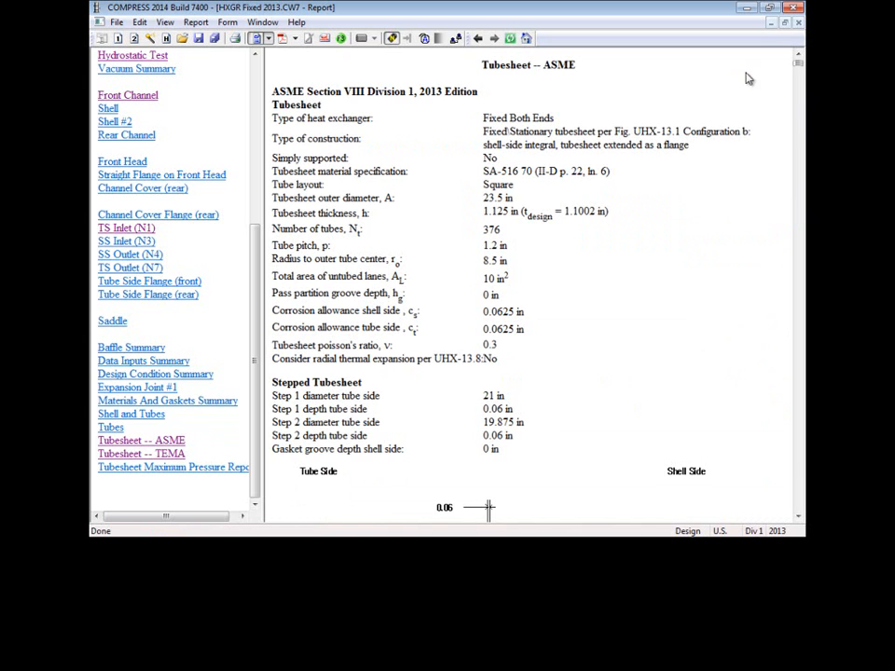
pyautogui.moveTo(732, 230)
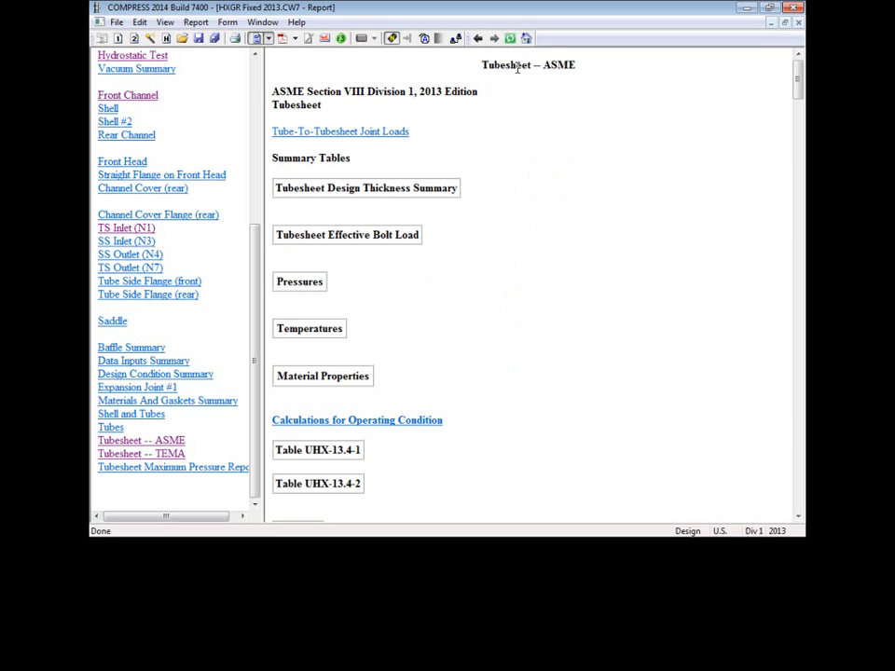
pyautogui.moveTo(364, 420)
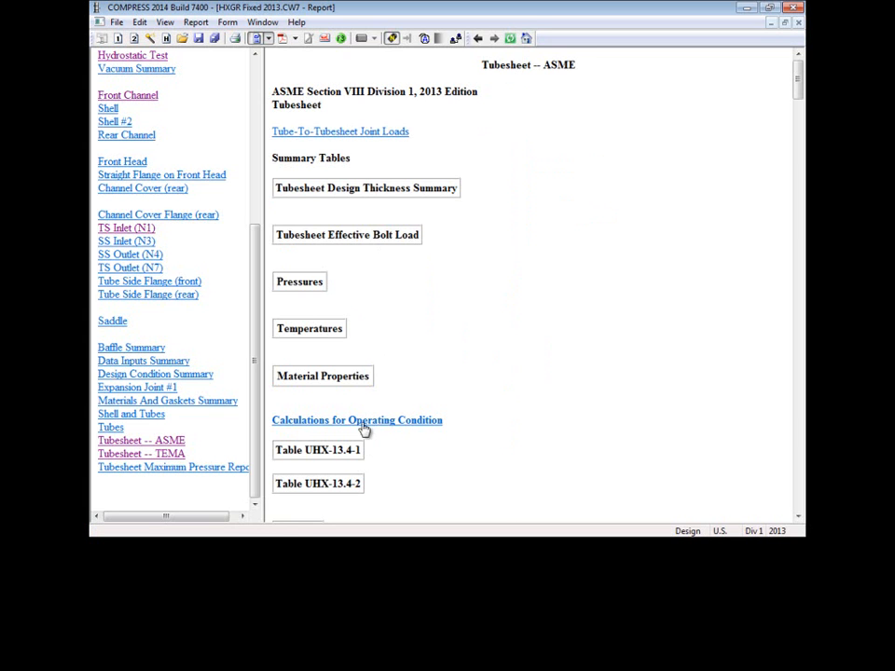
pyautogui.moveTo(531, 426)
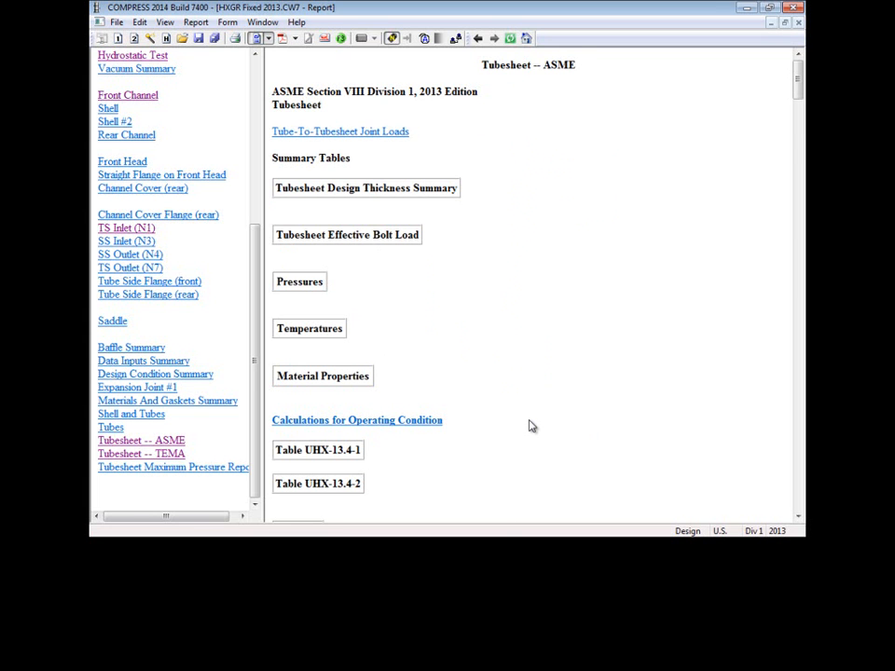
# Step: Scroll the report through the UHX-13.5.9 Step 9 operating load-case tables
pyautogui.scroll(-3)
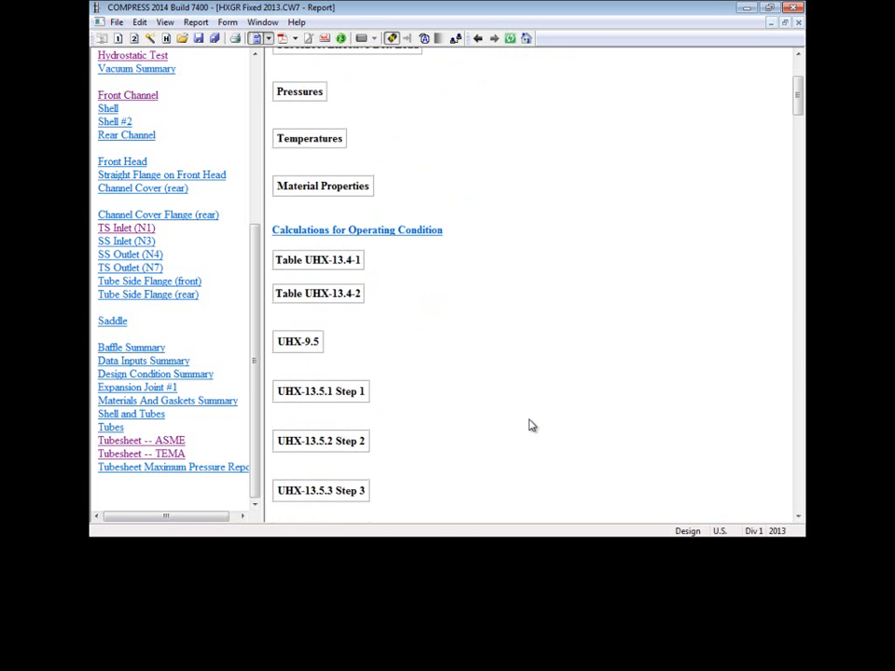
pyautogui.scroll(-3)
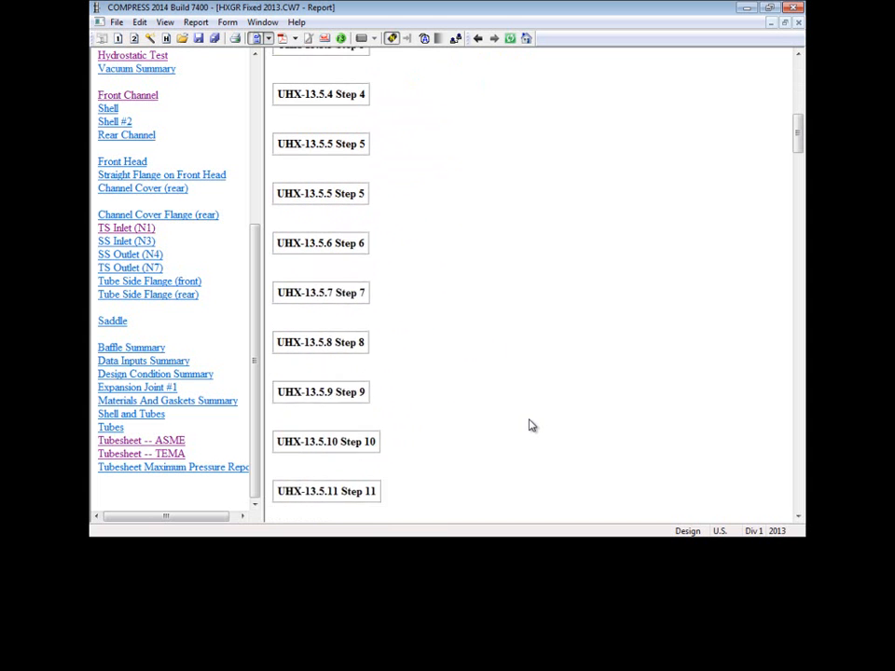
pyautogui.scroll(-3)
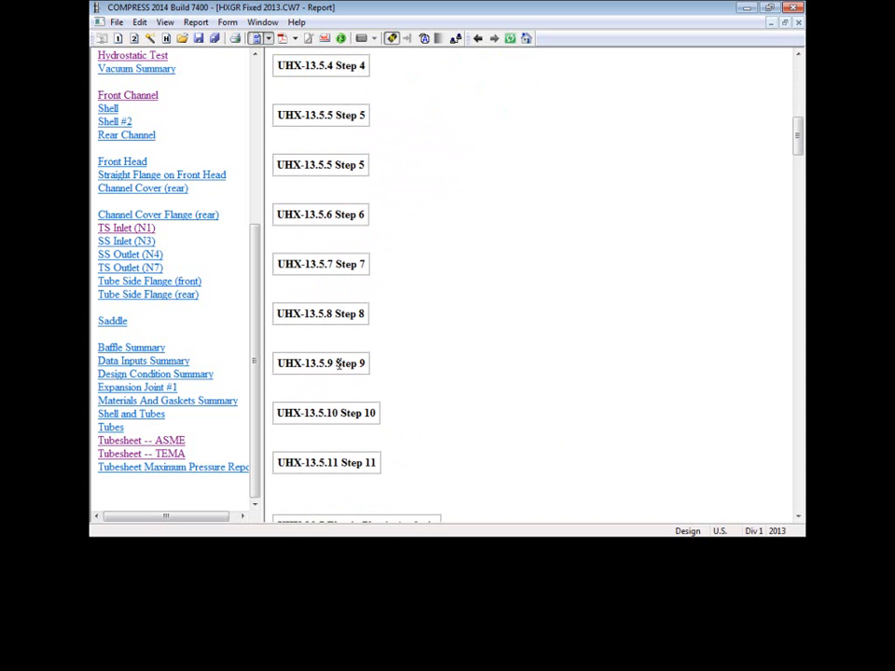
pyautogui.scroll(-3)
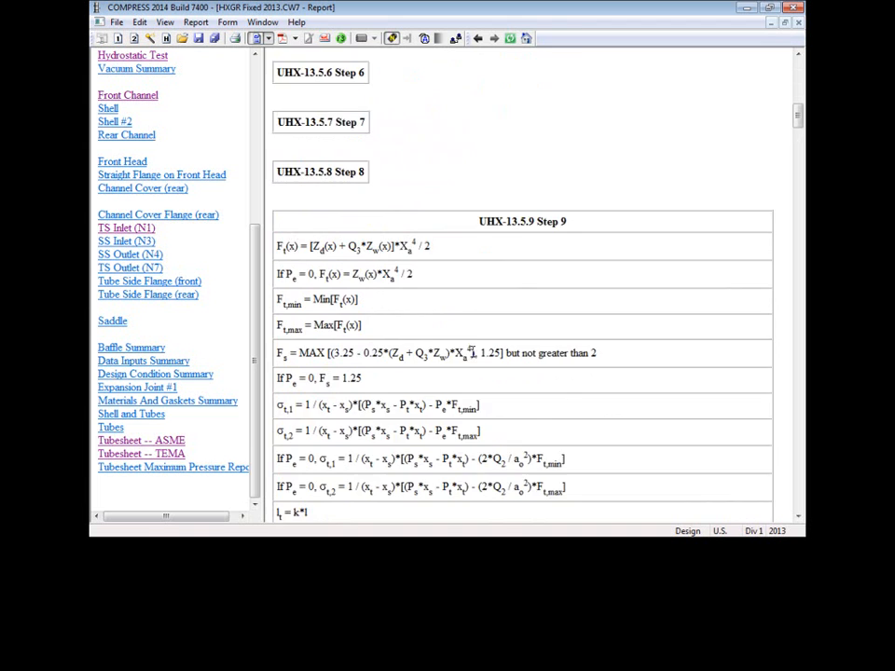
pyautogui.scroll(-3)
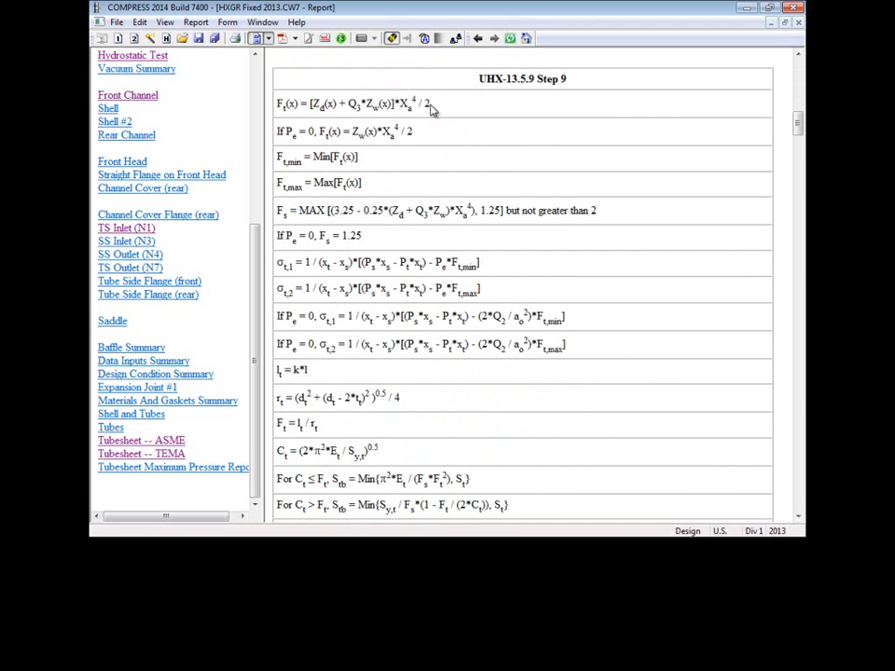
pyautogui.scroll(-3)
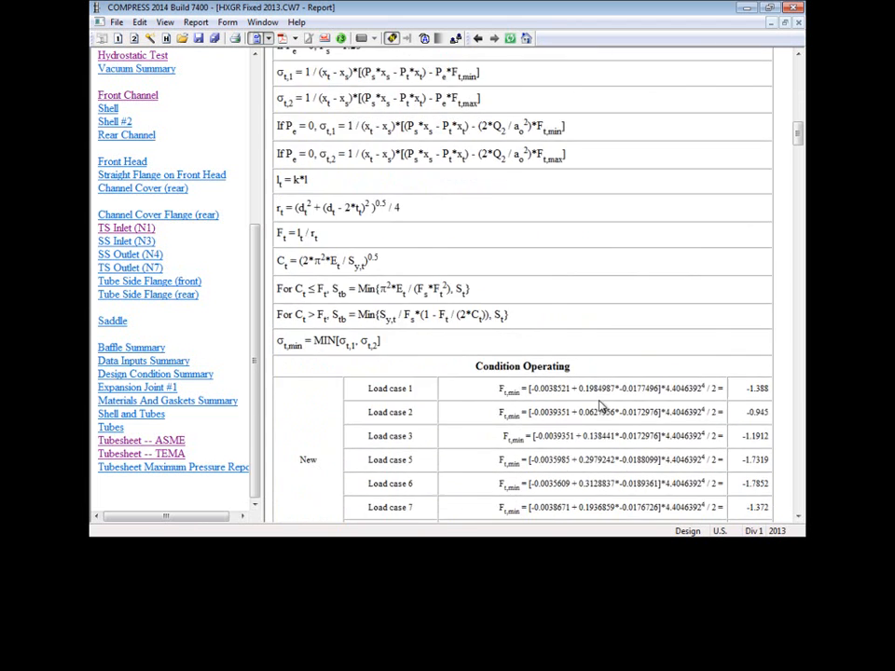
pyautogui.scroll(-3)
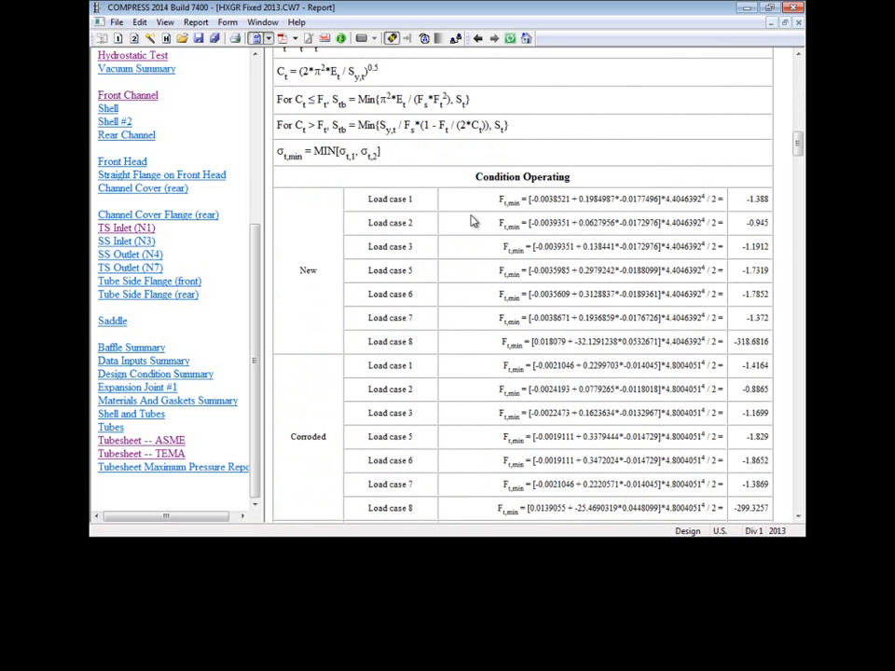
pyautogui.moveTo(478, 267)
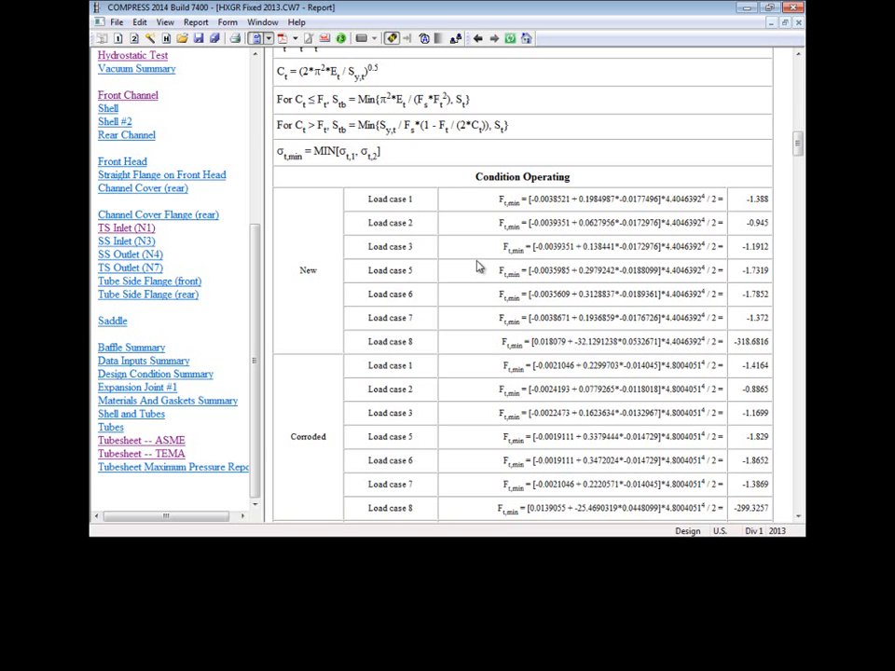
pyautogui.moveTo(405, 165)
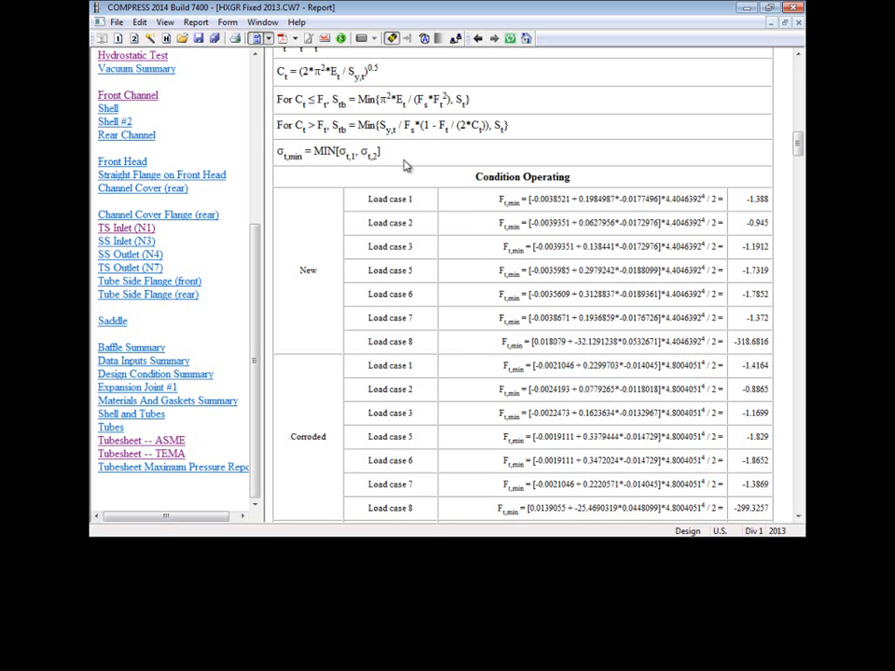
pyautogui.moveTo(258, 39)
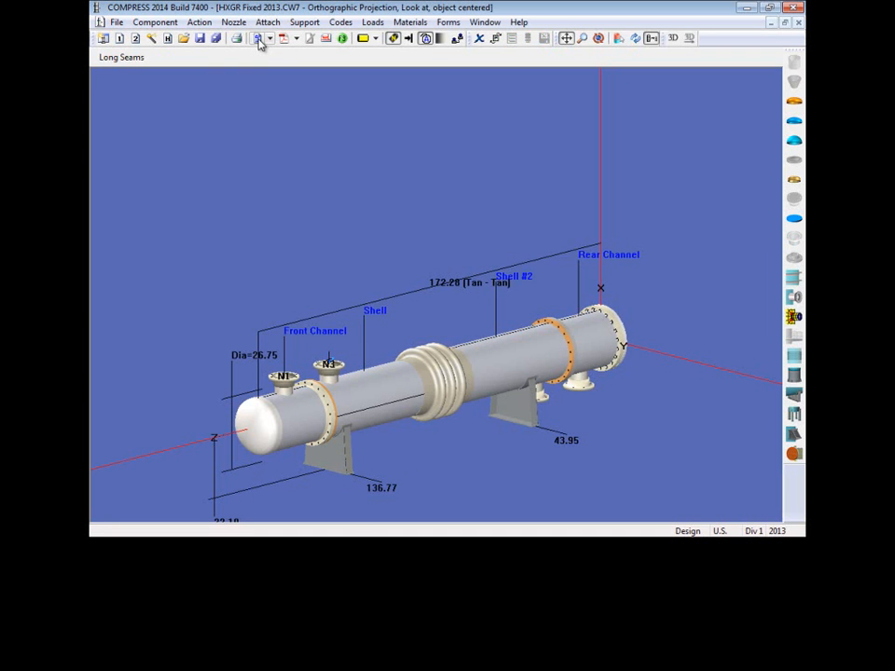
# Step: Close the HTML report and open the Action menu toward Reports
pyautogui.click(258, 38)
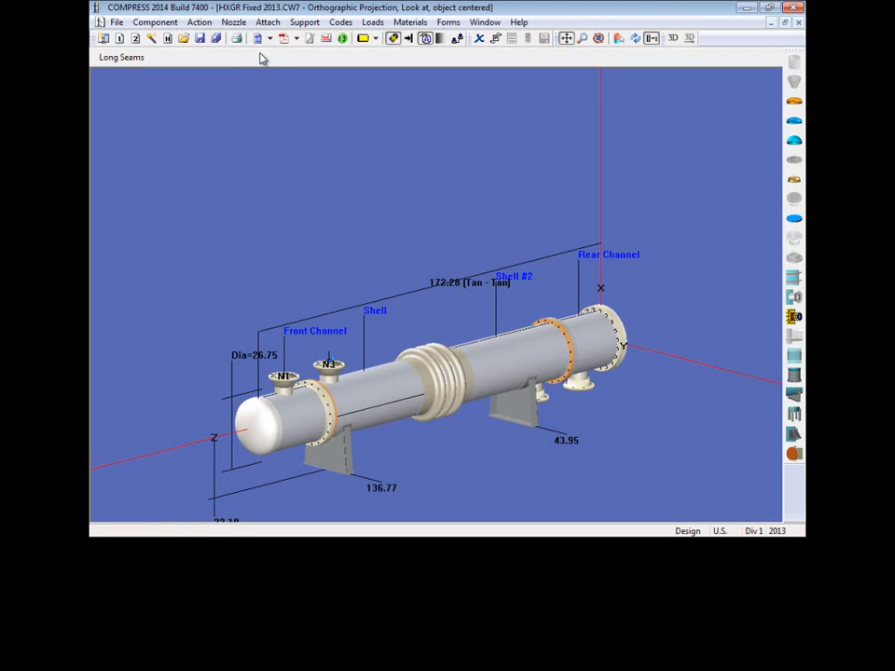
pyautogui.click(198, 22)
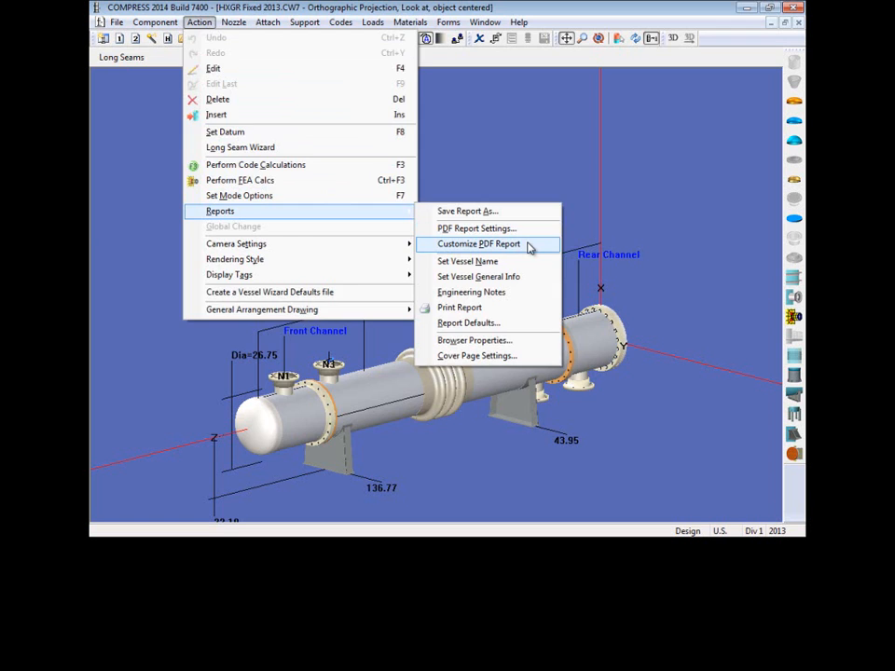
# Step: Generate a custom PDF with Cover Page, Deficiencies Summary, TS Inlet (N1), Front Channel
pyautogui.click(478, 243)
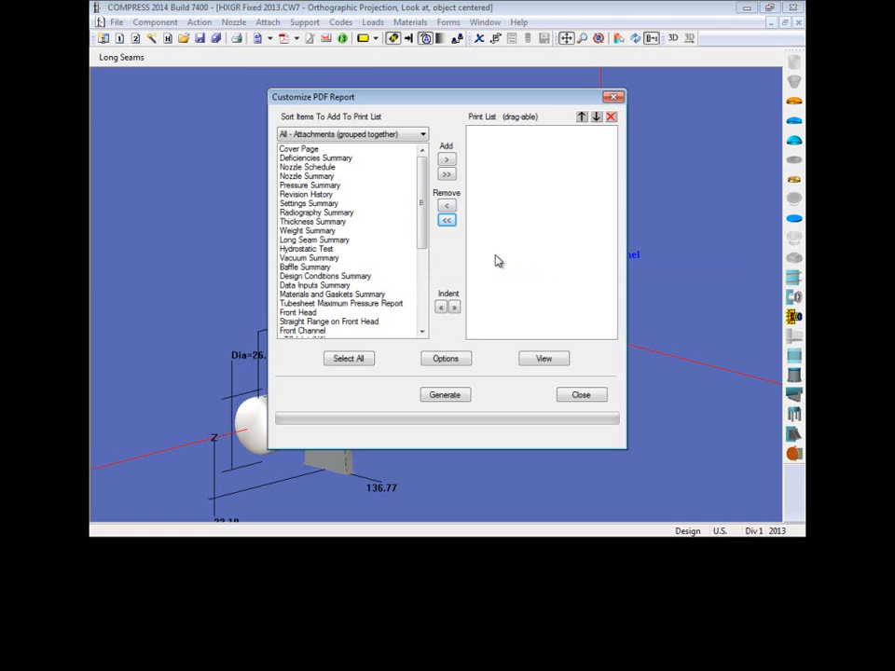
pyautogui.click(447, 159)
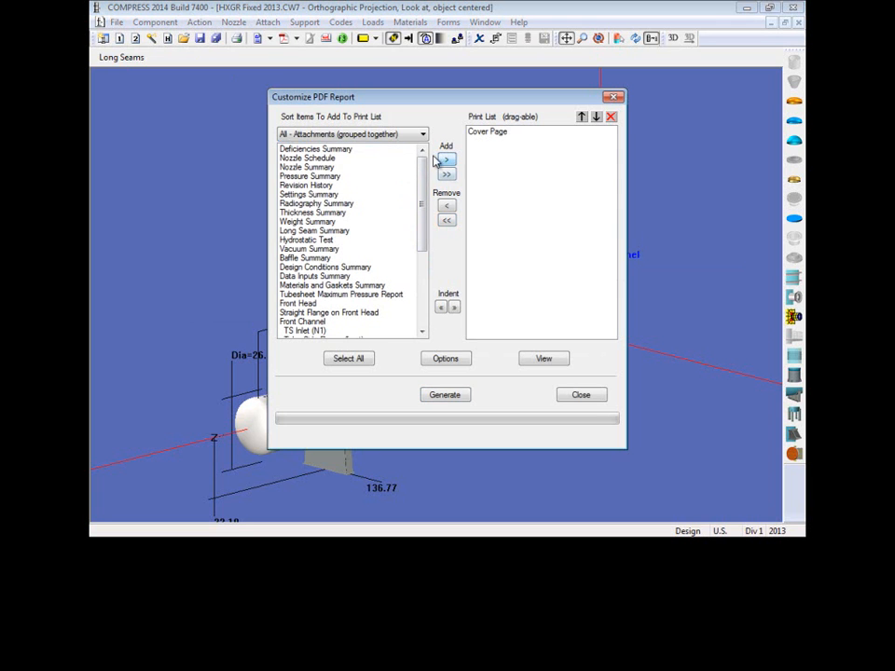
pyautogui.click(447, 159)
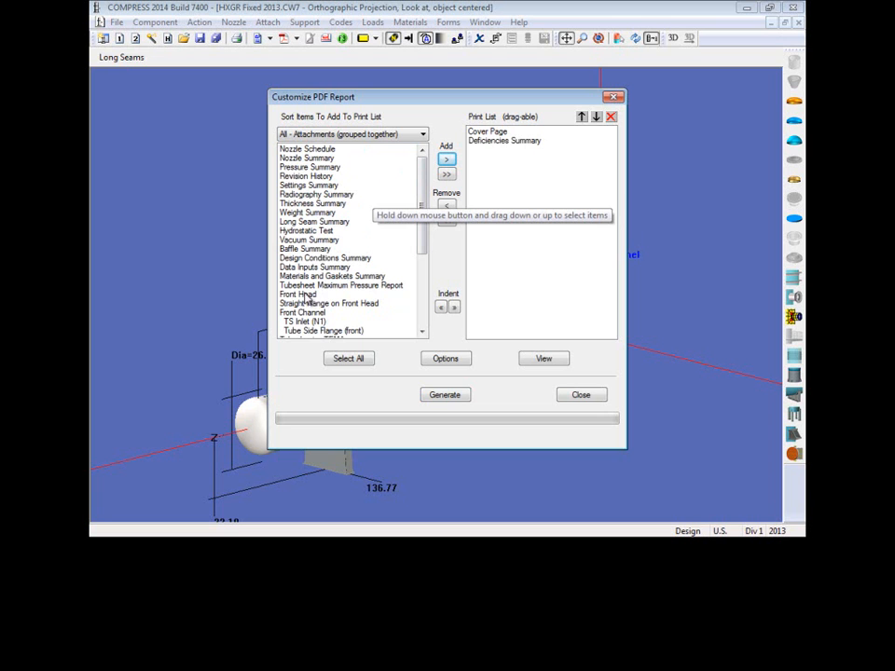
pyautogui.click(305, 321)
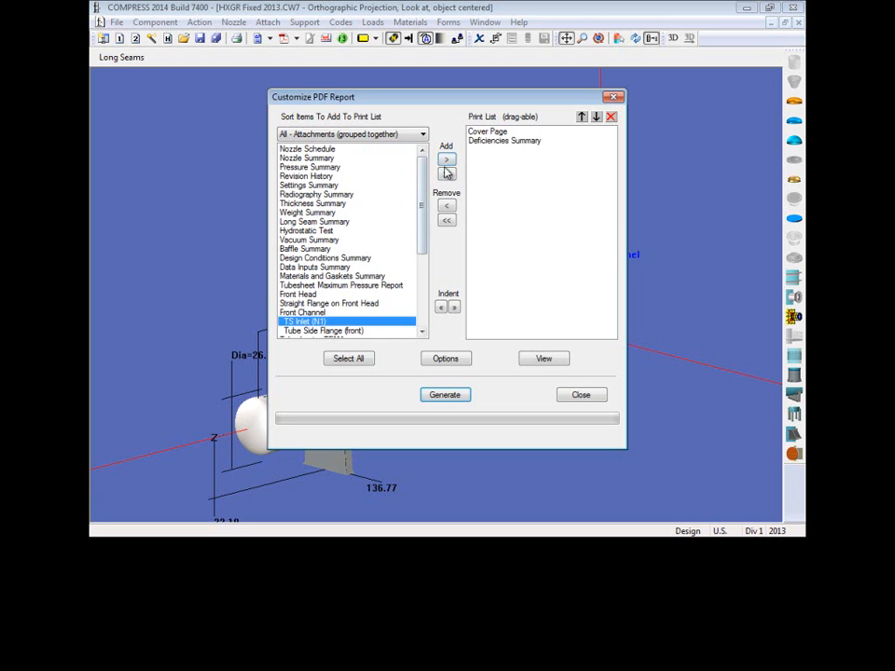
pyautogui.click(445, 159)
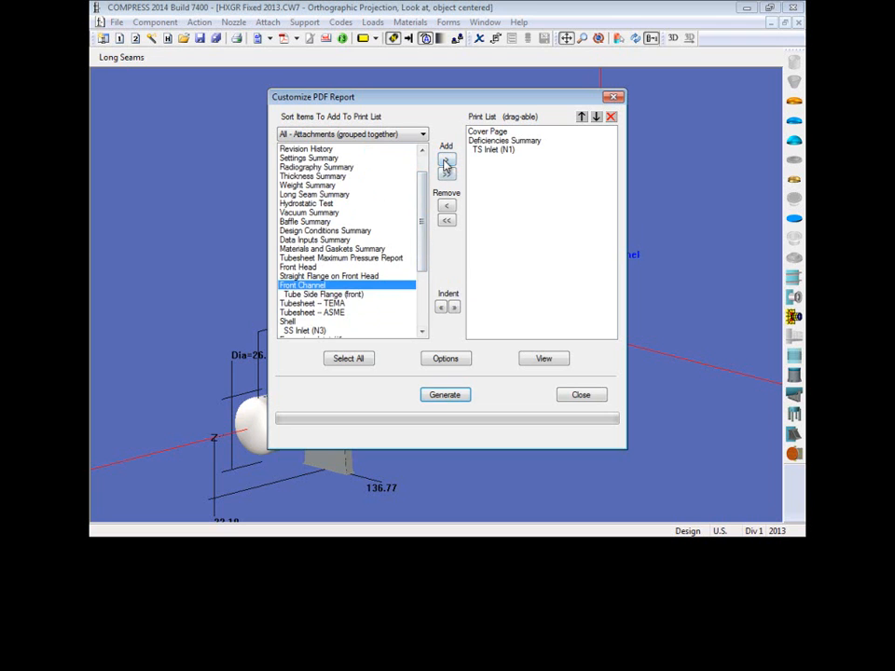
pyautogui.click(446, 159)
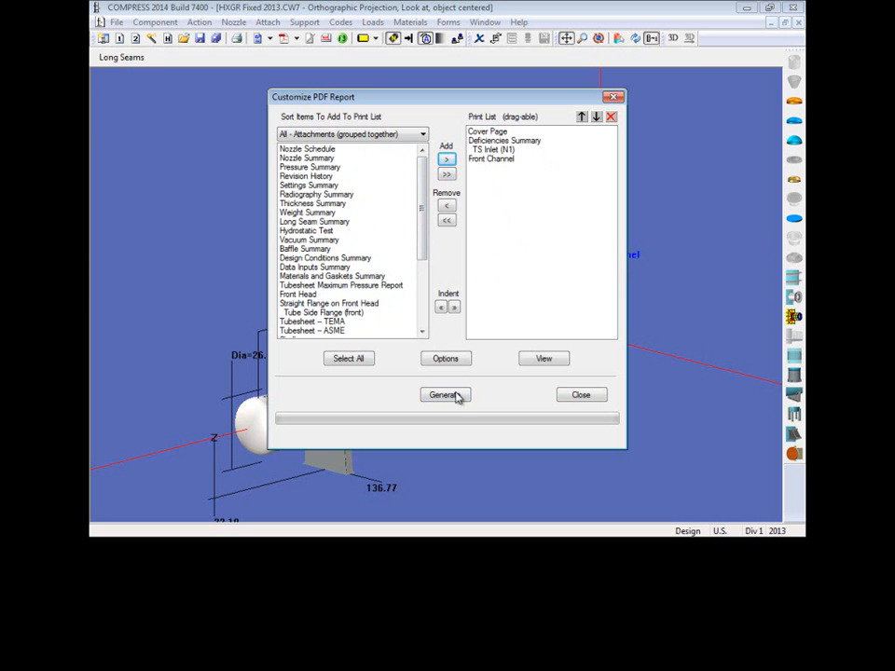
pyautogui.click(445, 394)
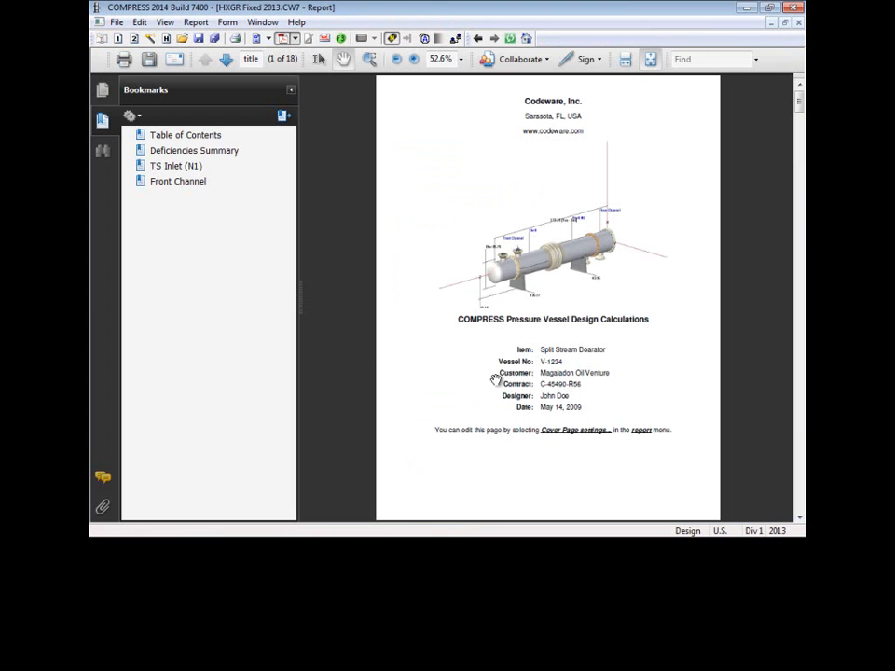
pyautogui.moveTo(435, 361)
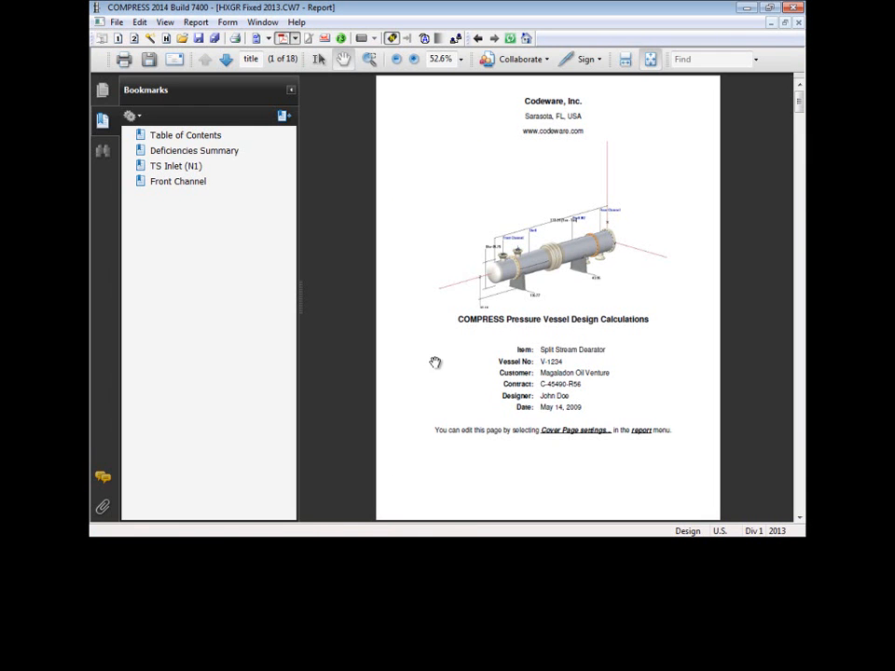
# Step: Browse the PDF's Table of Contents and TS Inlet (N1) bookmarks, ending on the cover page
pyautogui.click(185, 135)
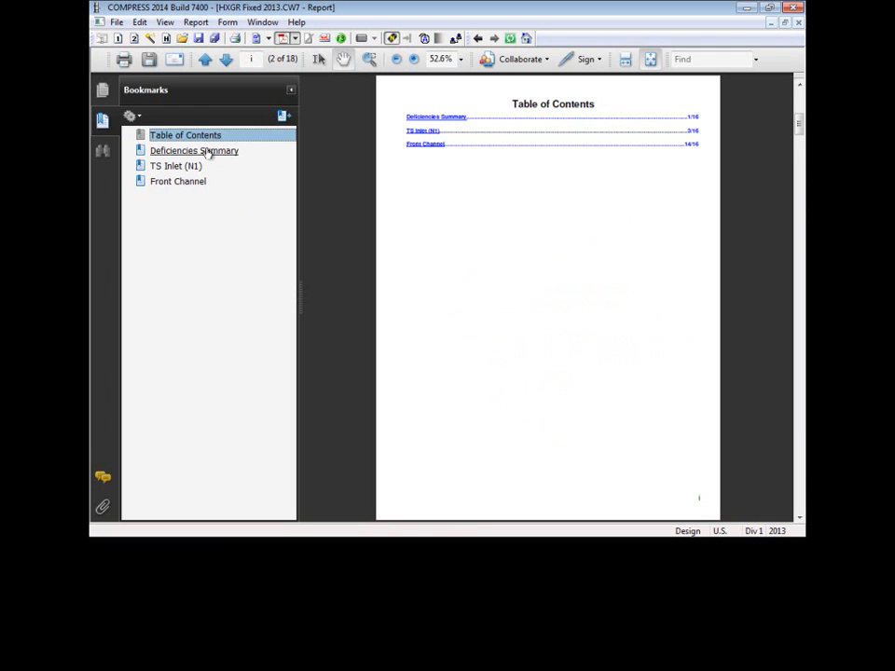
pyautogui.click(175, 166)
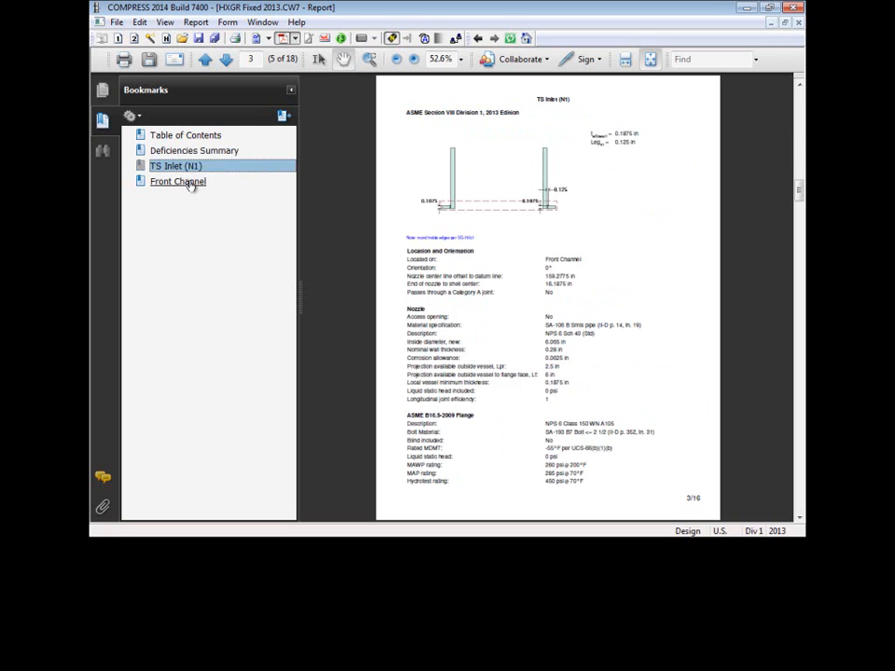
pyautogui.click(185, 134)
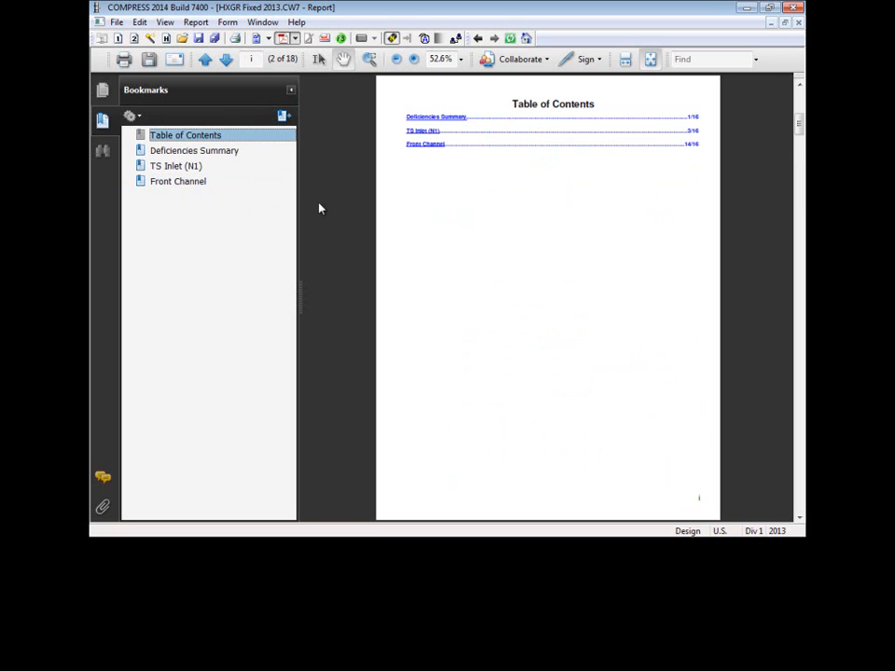
pyautogui.click(205, 59)
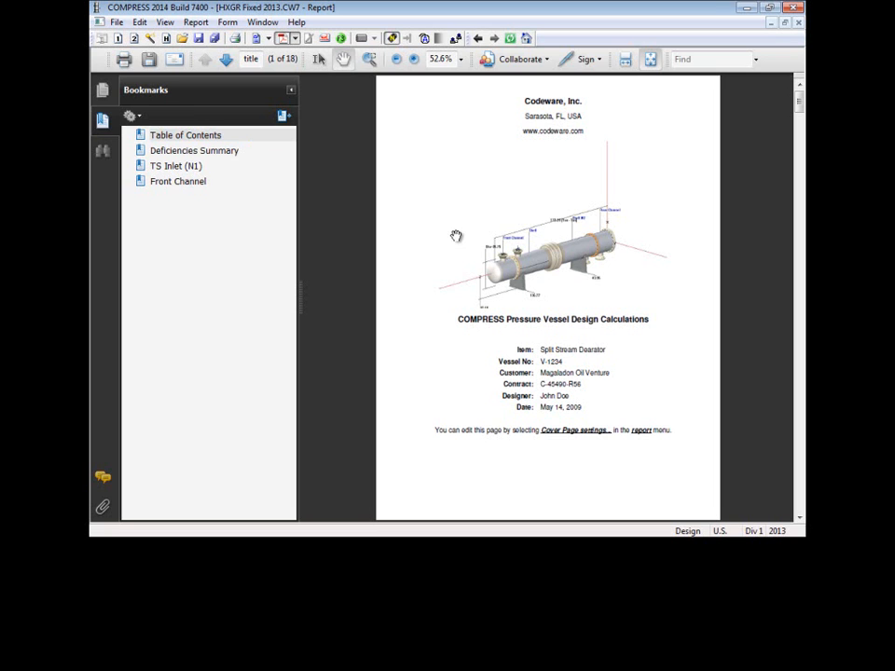
pyautogui.moveTo(447, 235)
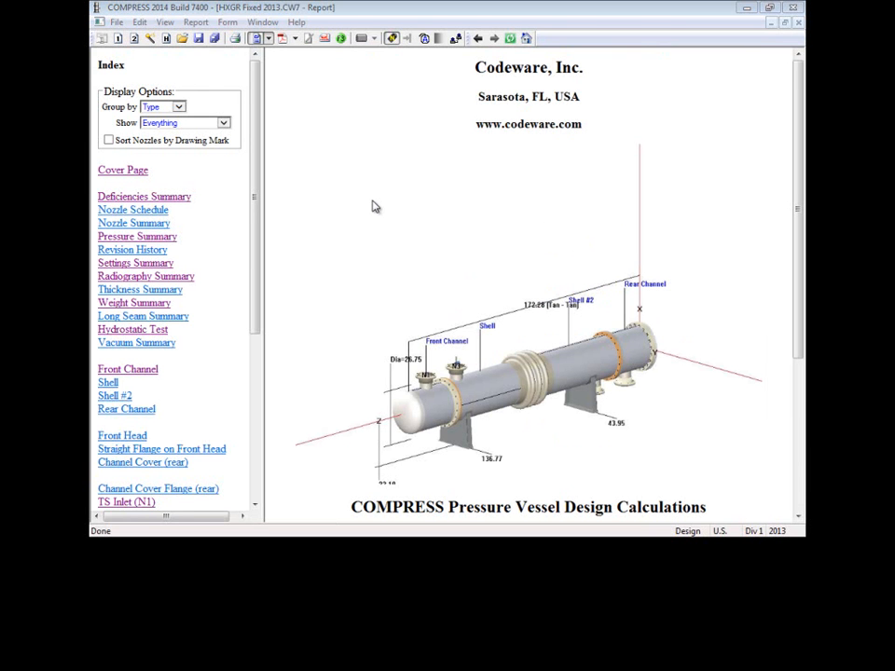
pyautogui.moveTo(354, 207)
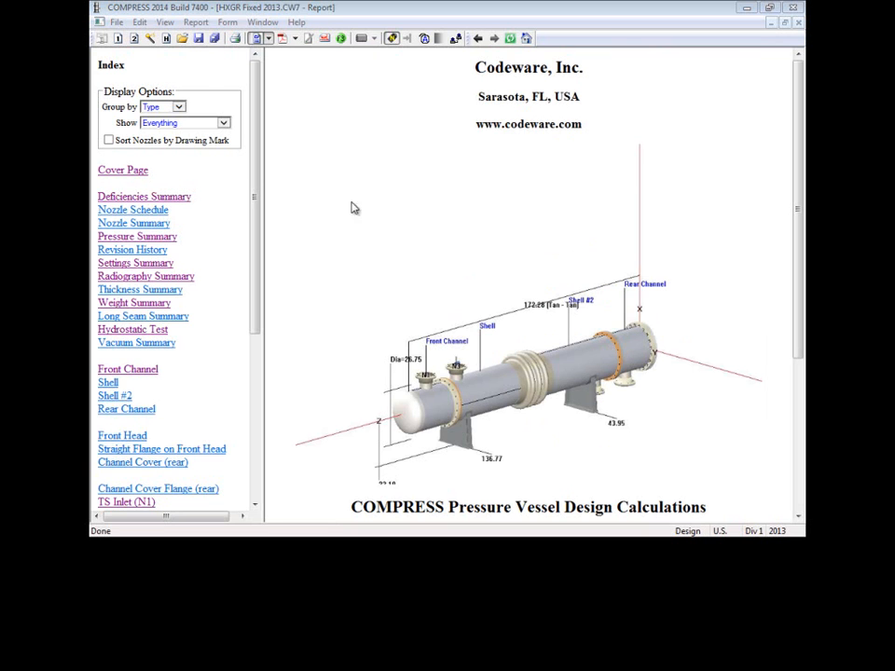
# Step: Bring up the report window's Split arrangement options from the toolbar dropdown
pyautogui.click(262, 21)
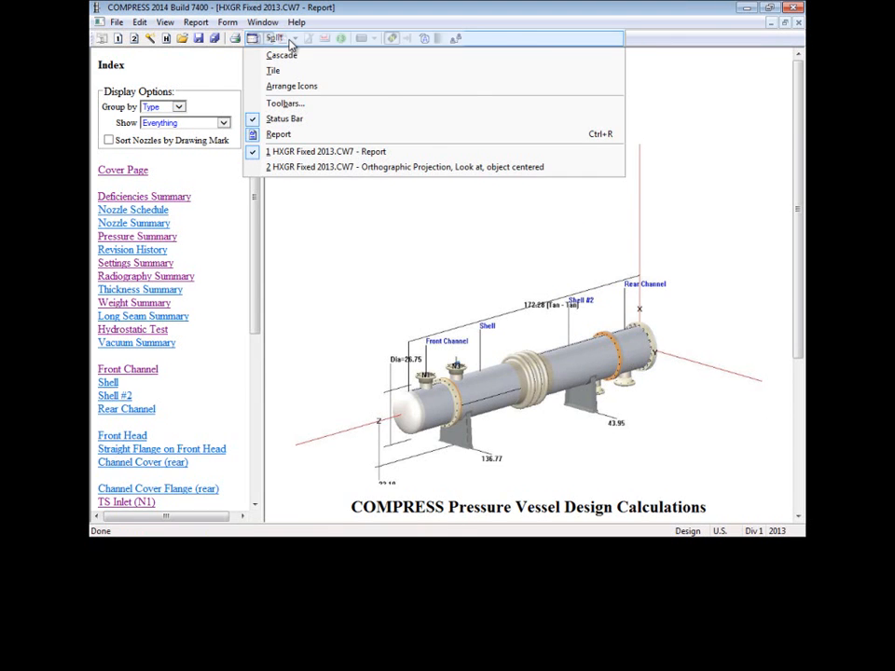
# Step: Split the report into stacked panes, with Deficiencies Summary on top and TS Inlet (N1) below
pyautogui.click(272, 70)
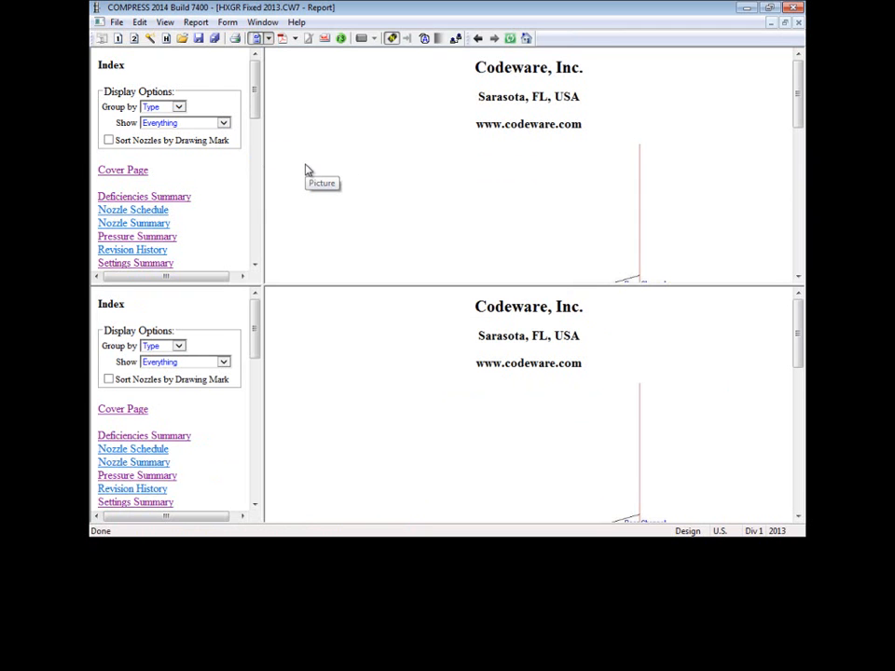
pyautogui.click(144, 196)
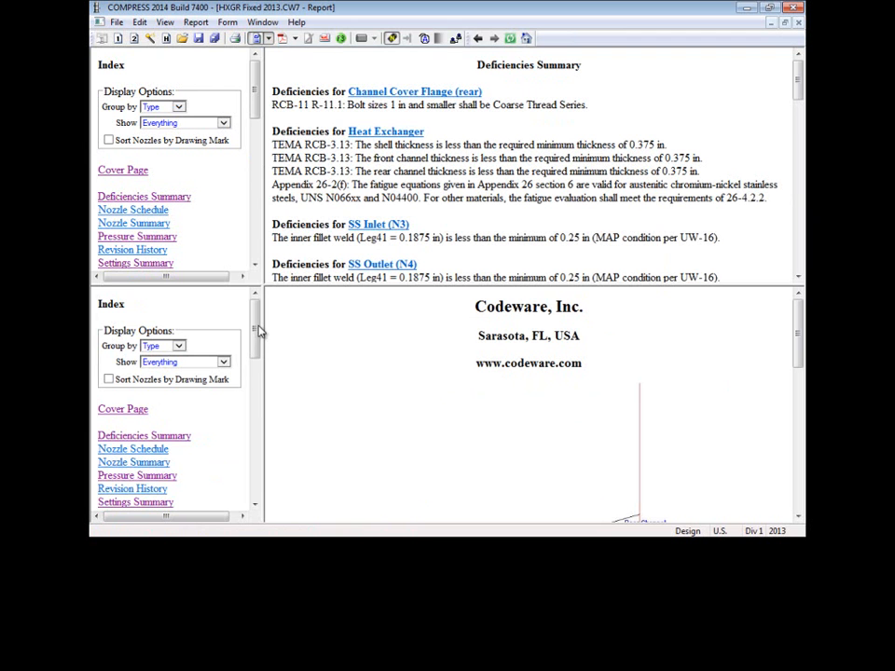
pyautogui.scroll(-3)
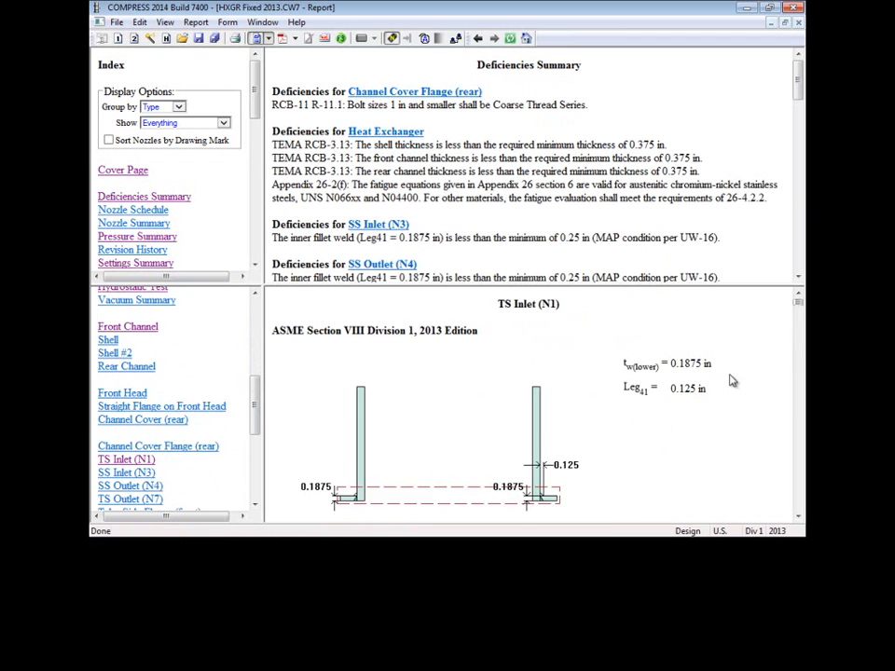
pyautogui.scroll(-3)
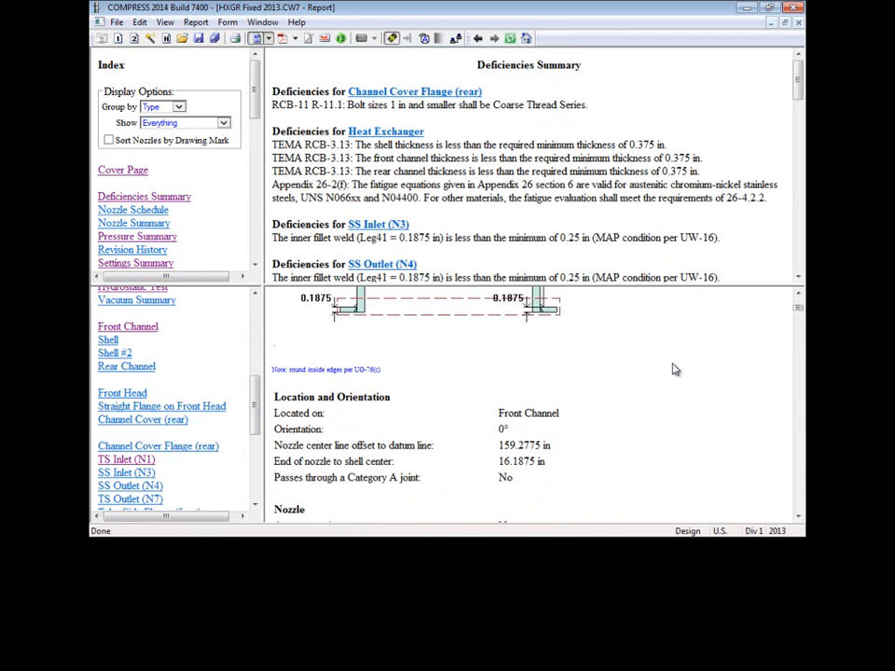
pyautogui.moveTo(510, 271)
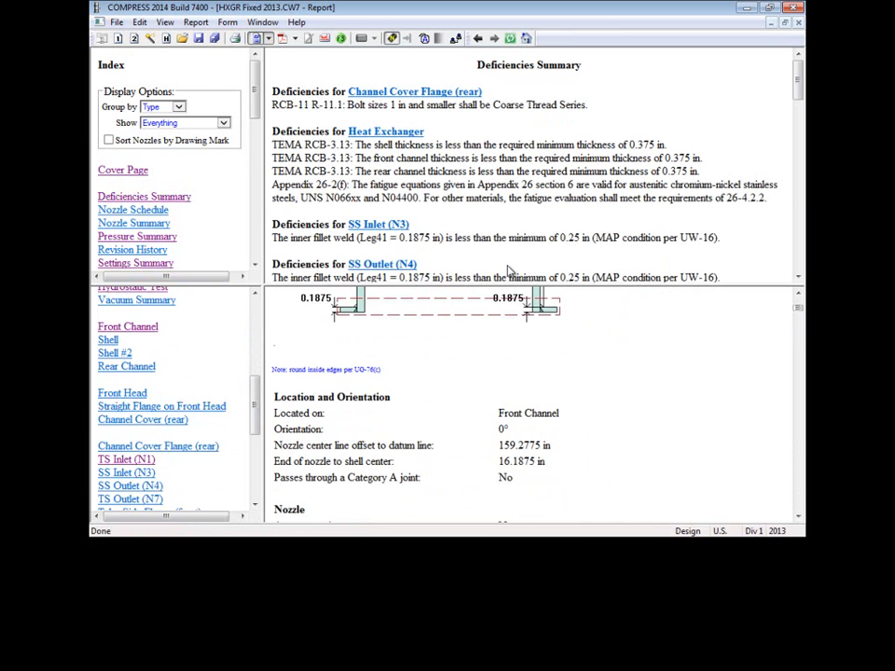